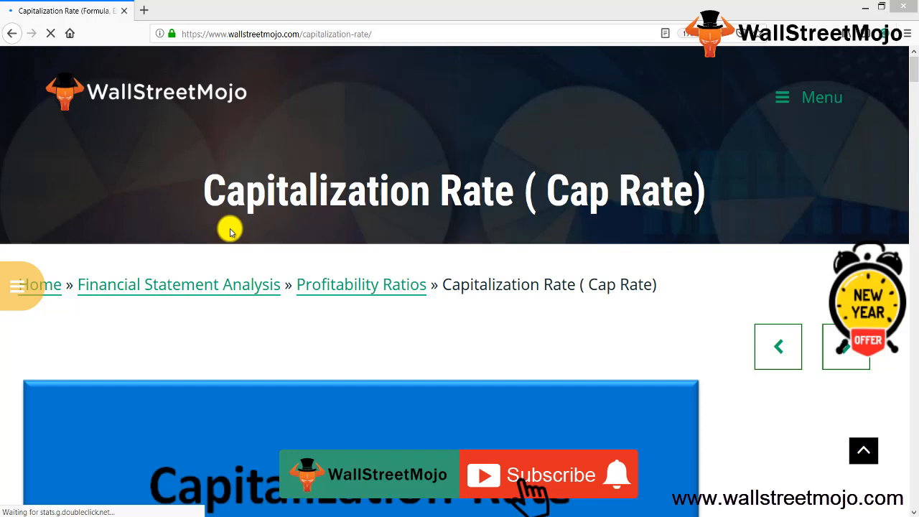
# Step: Scroll the Capitalization Rate article to its definition: net operating income over market value
pyautogui.click(549, 473)
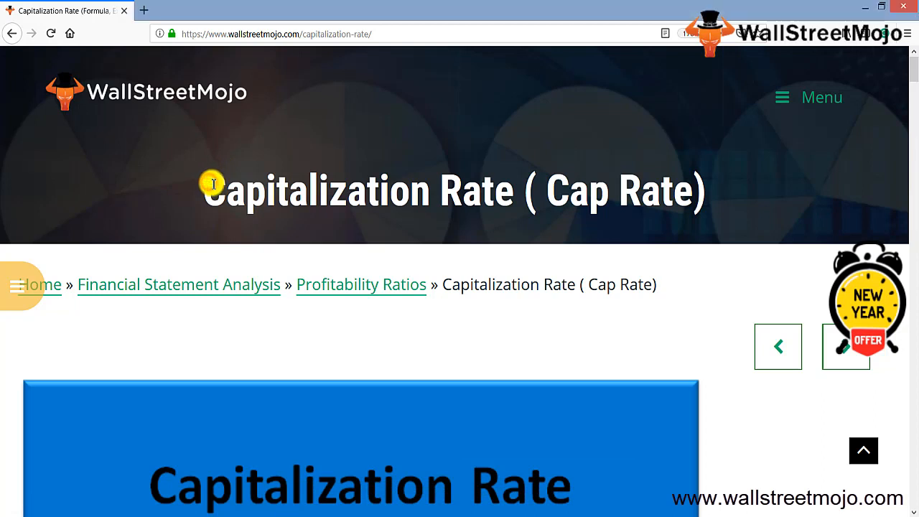
pyautogui.moveTo(212, 190); pyautogui.dragTo(510, 190)
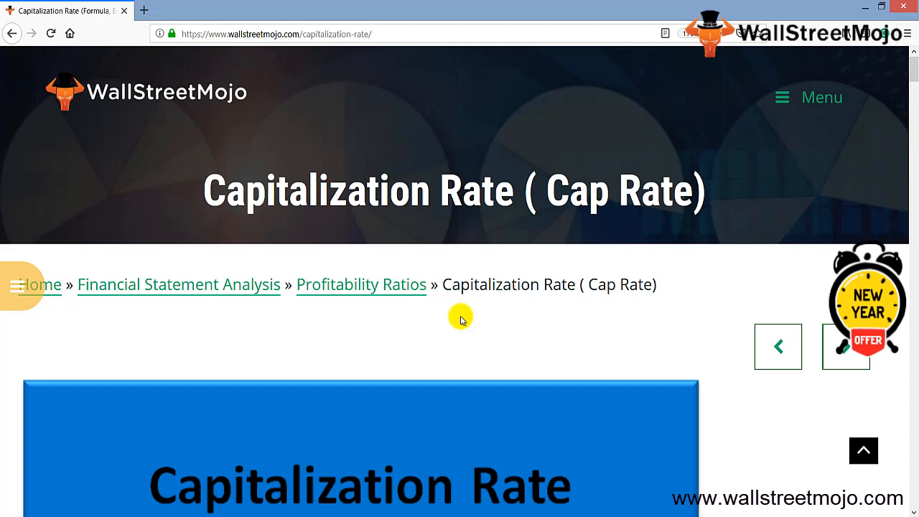
pyautogui.scroll(-3)
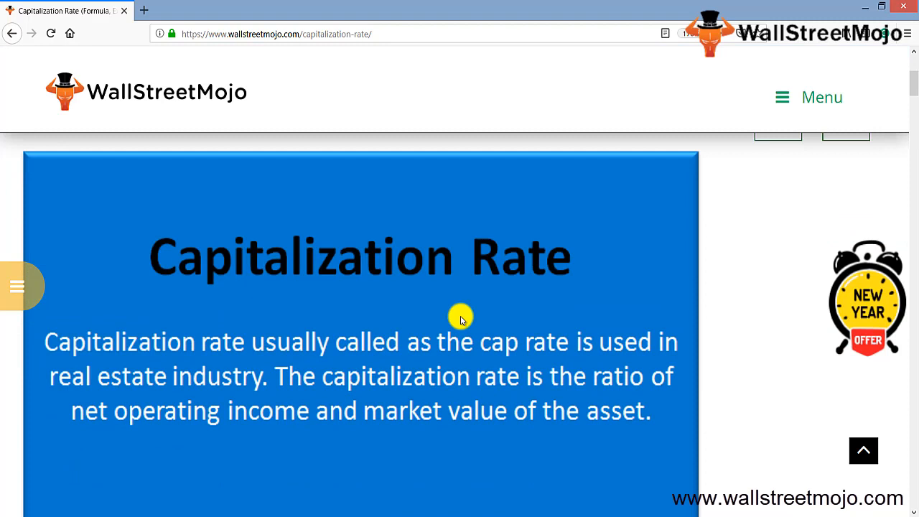
pyautogui.moveTo(458, 321)
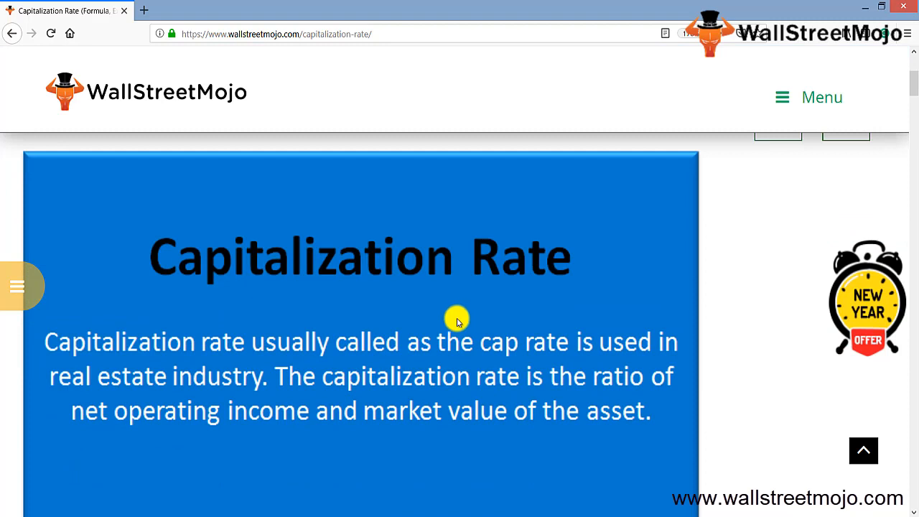
pyautogui.moveTo(238, 367)
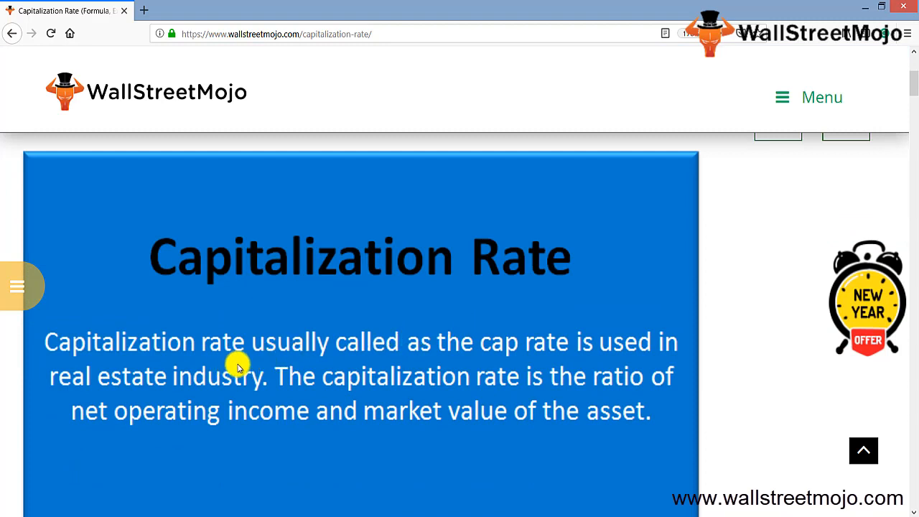
pyautogui.moveTo(442, 349)
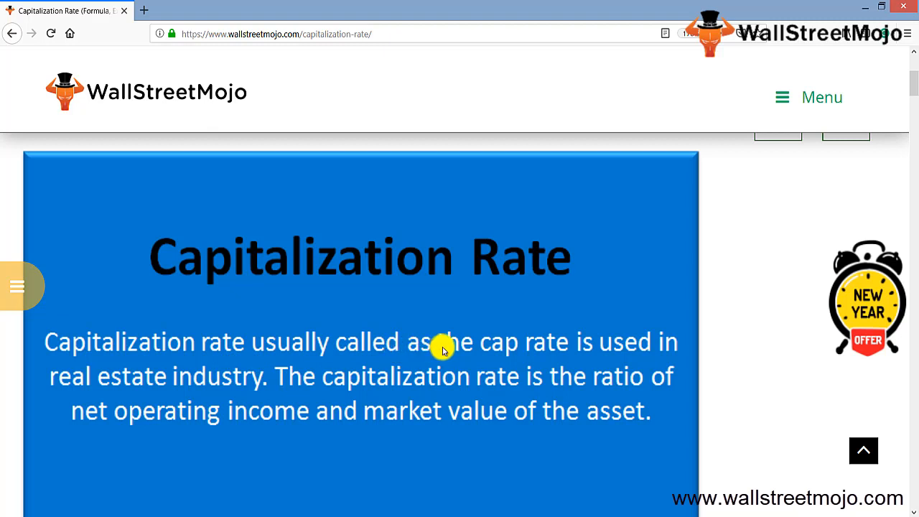
pyautogui.moveTo(273, 384)
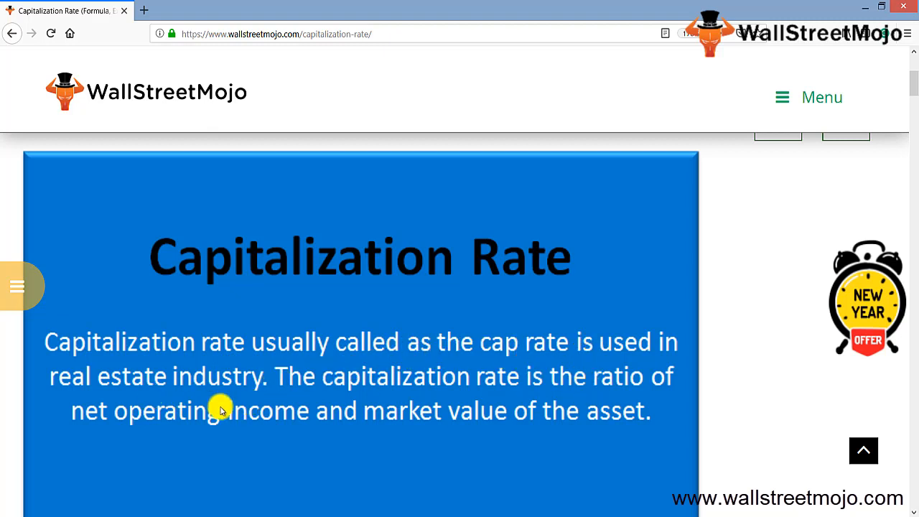
pyautogui.moveTo(415, 387)
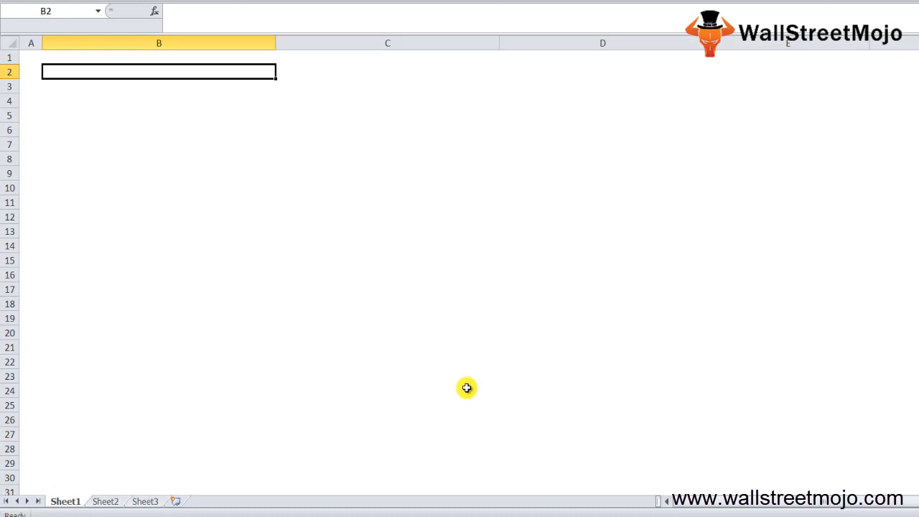
# Step: Enter the heading '1. What is Cap Rate?' and the notes 'Cap rate' and 'Real estate industry'
pyautogui.write('1.')
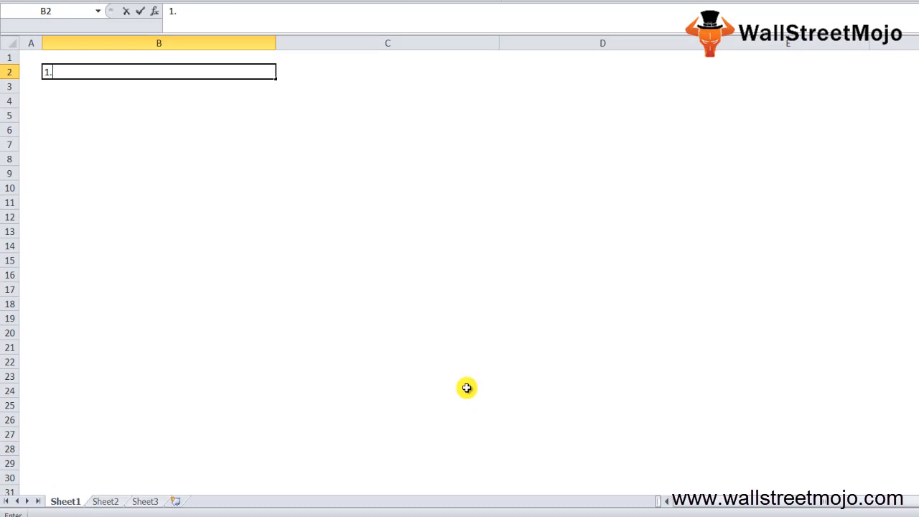
pyautogui.write('What is')
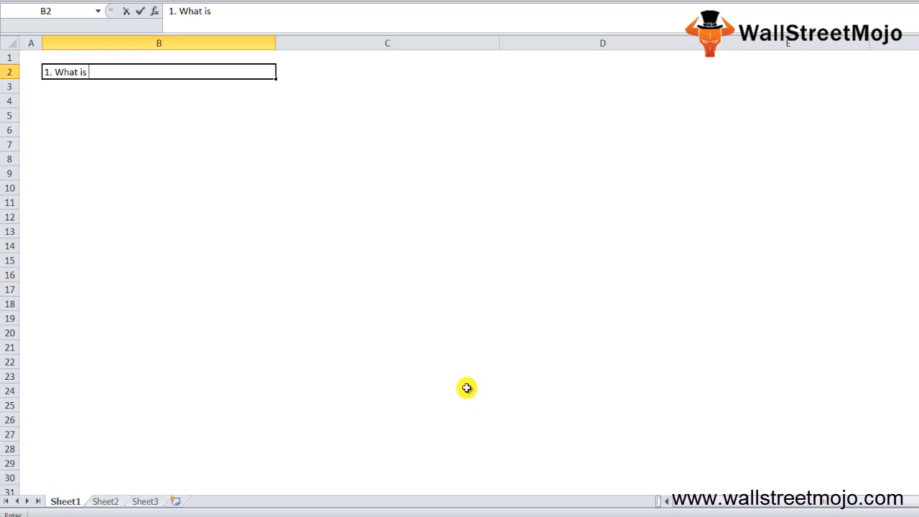
pyautogui.write('Cap')
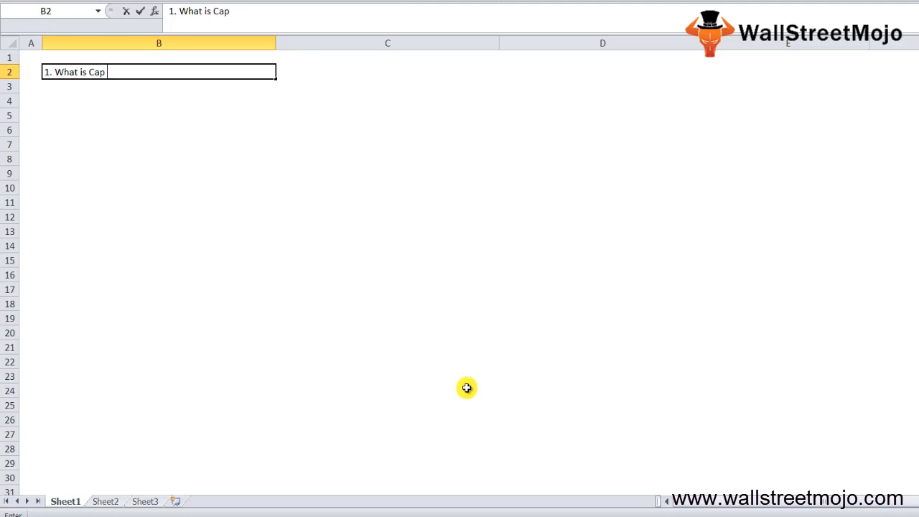
pyautogui.write('Rate?')
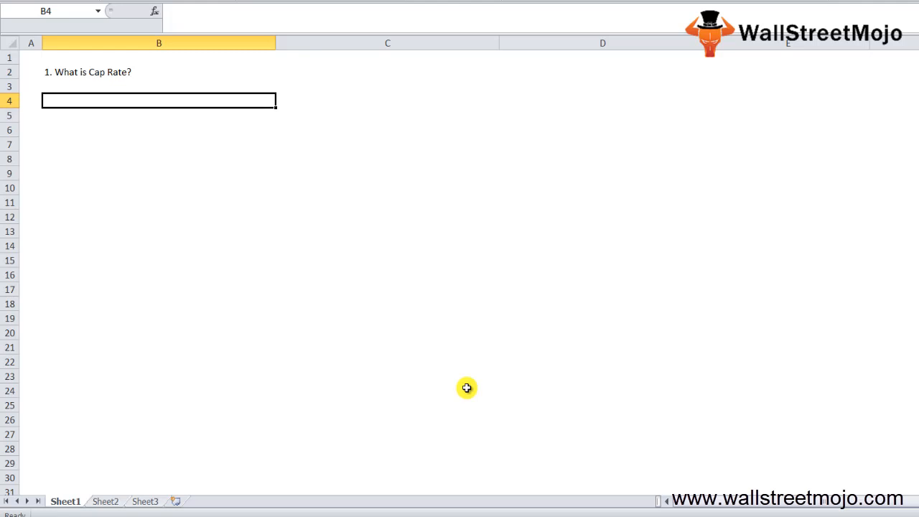
pyautogui.write('Cap rate')
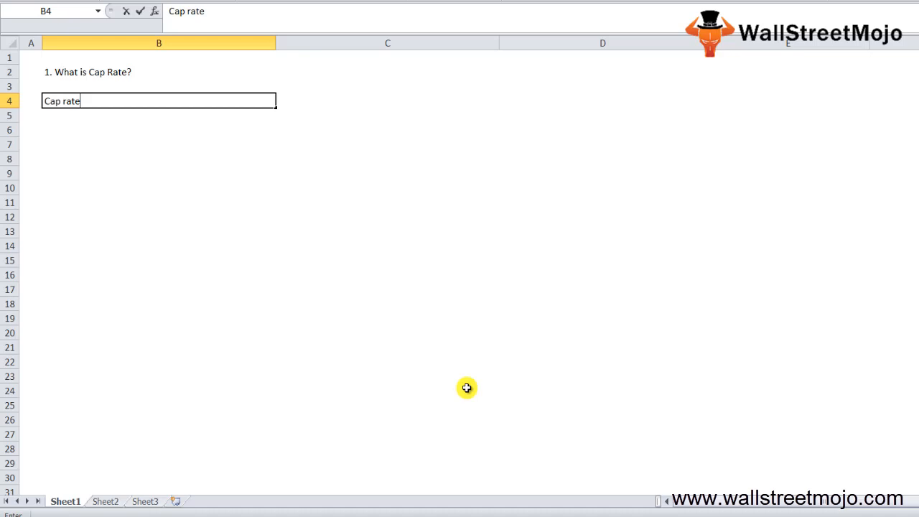
pyautogui.write('Real')
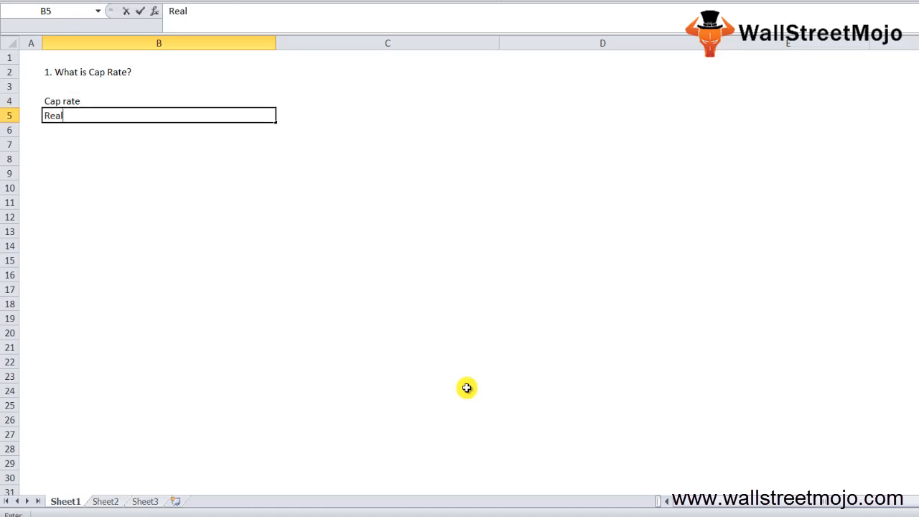
pyautogui.write('estate indu')
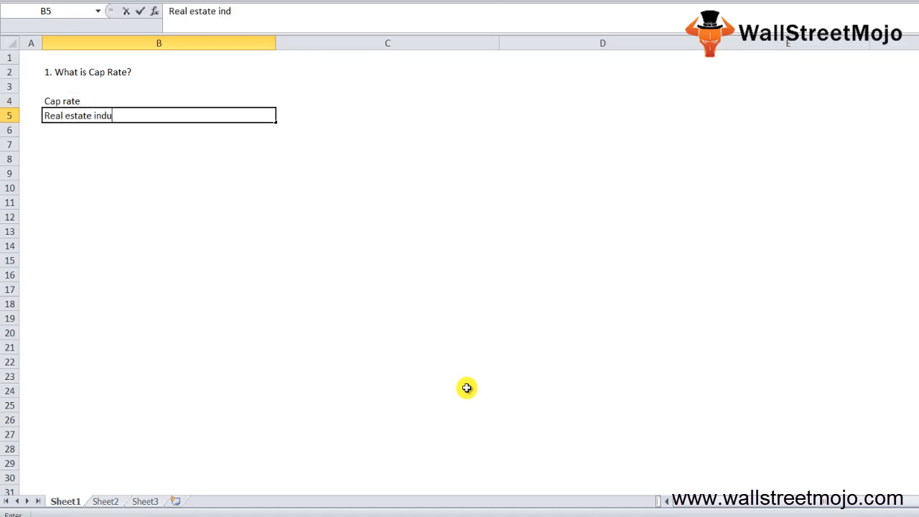
pyautogui.press('Return')
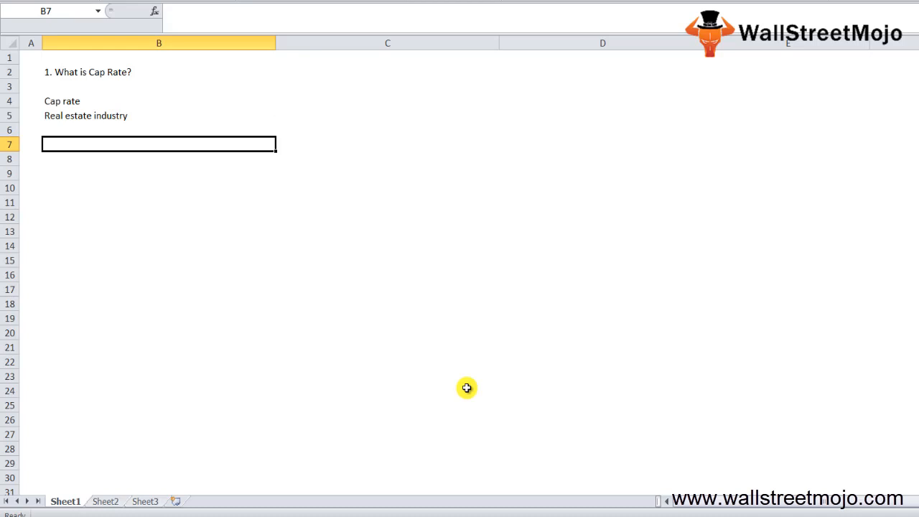
# Step: Add the notes 'Compare the return' and 'Earning potential' further down column B
pyautogui.write('Compare the')
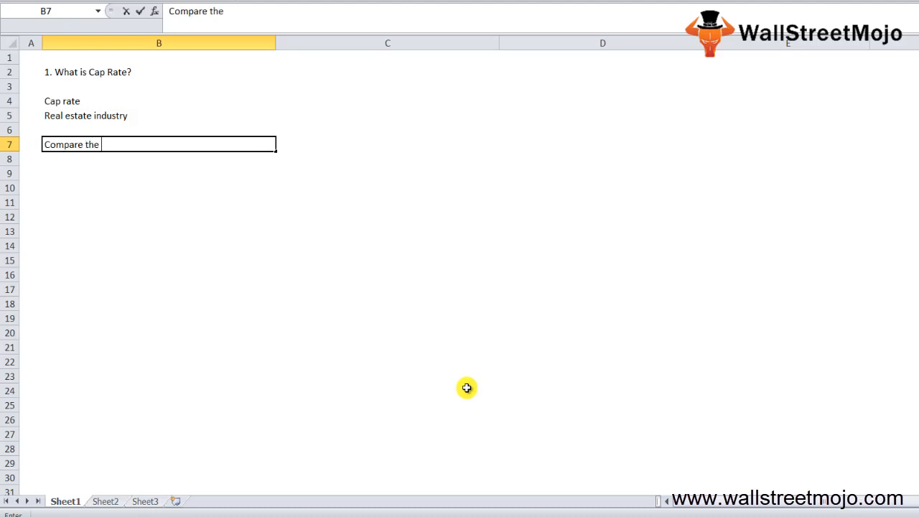
pyautogui.write('return')
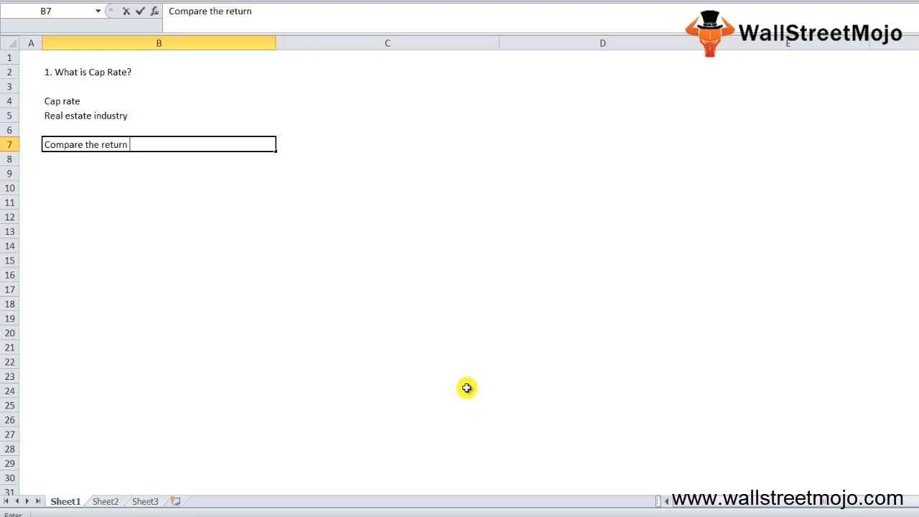
pyautogui.press('enter')
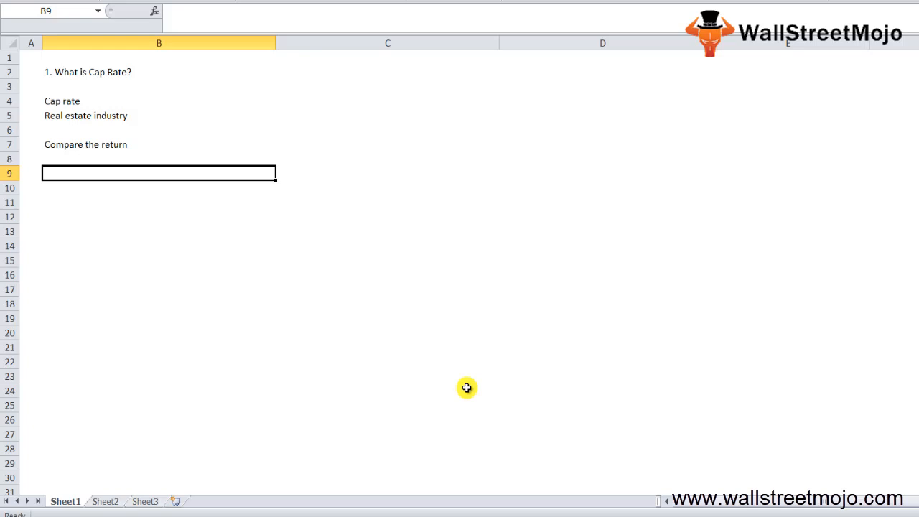
pyautogui.click(465, 390)
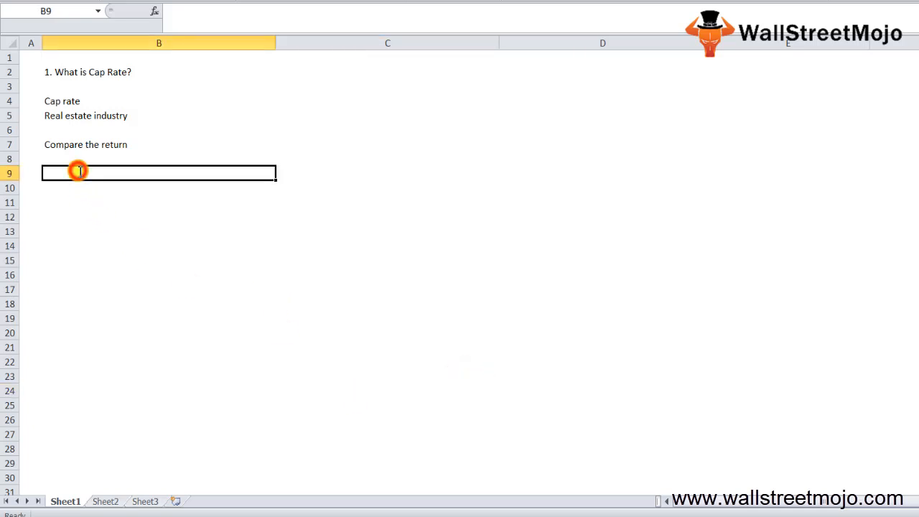
pyautogui.write('Earning potential')
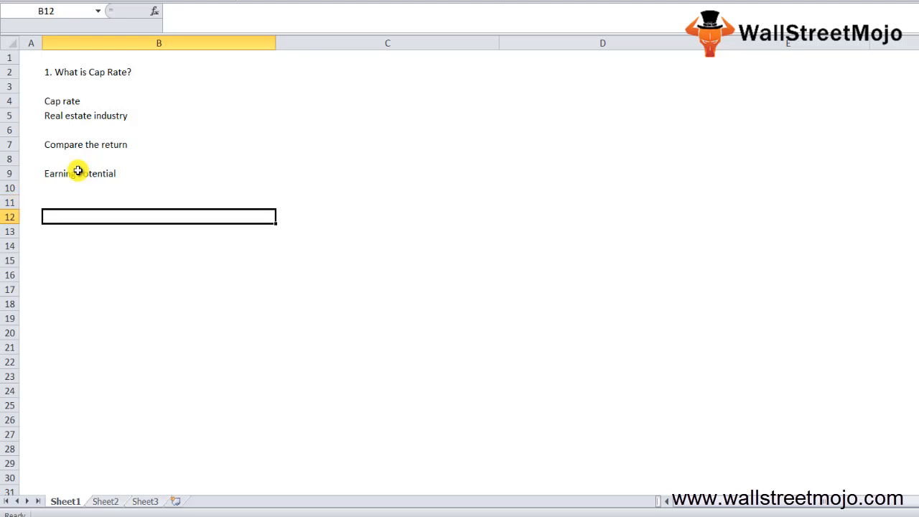
# Step: Add 'Trend' and 'Value of the properties are increasing' below the earlier notes
pyautogui.write('Trend')
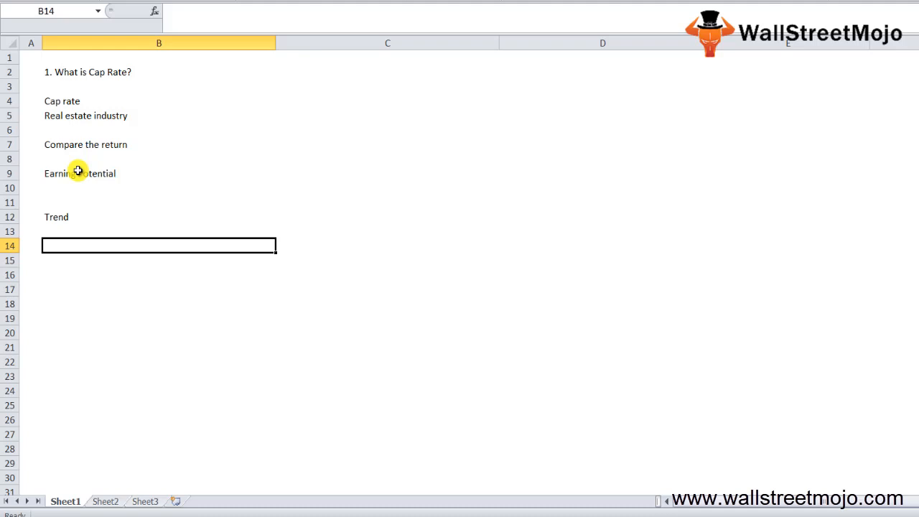
pyautogui.write('Value of')
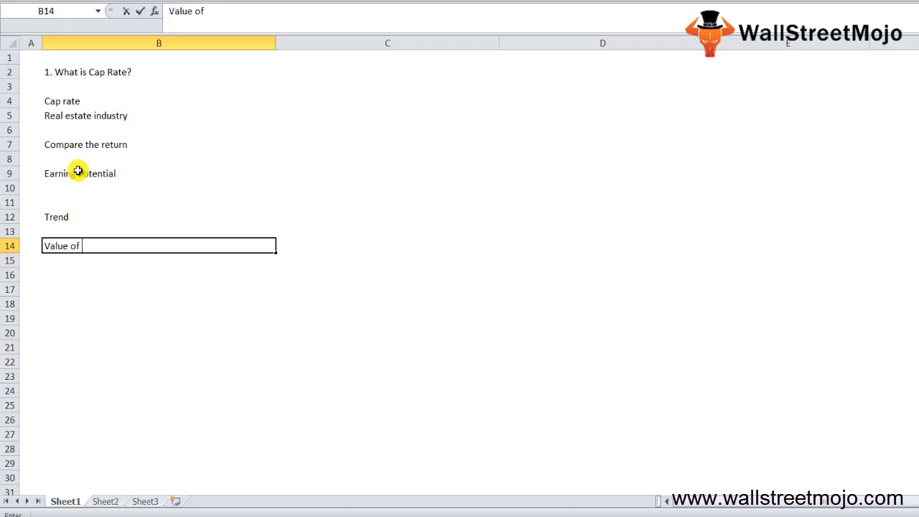
pyautogui.write('the properties')
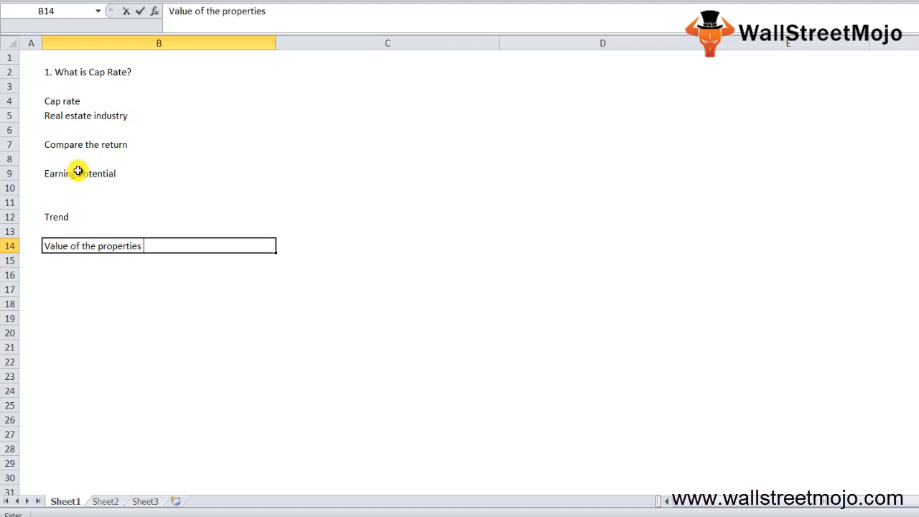
pyautogui.write('are increasi')
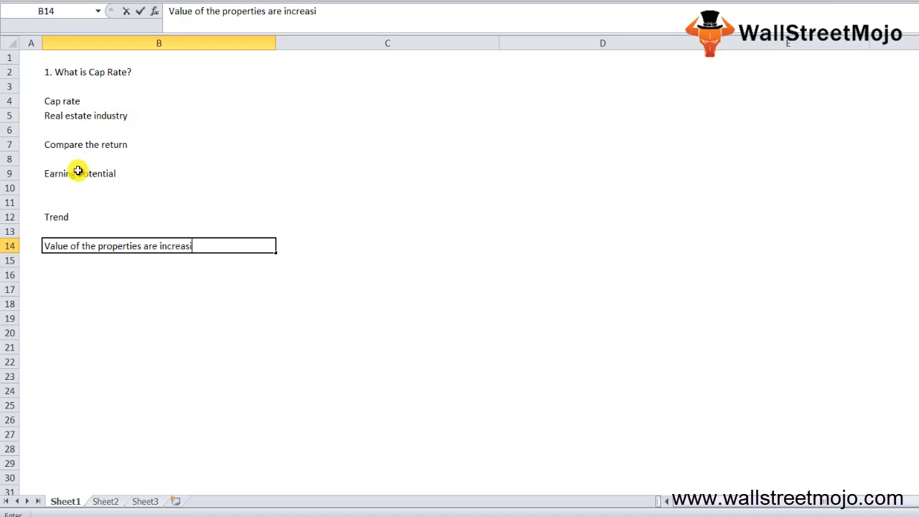
pyautogui.press('Return')
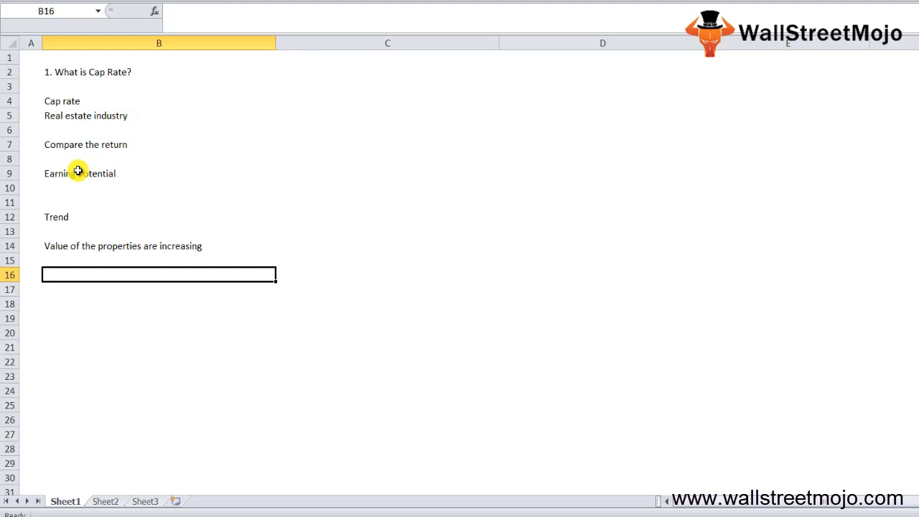
# Step: Enter the '2. Formula' heading and 'Cap rate = Net operating Income' in column C
pyautogui.click(387, 71)
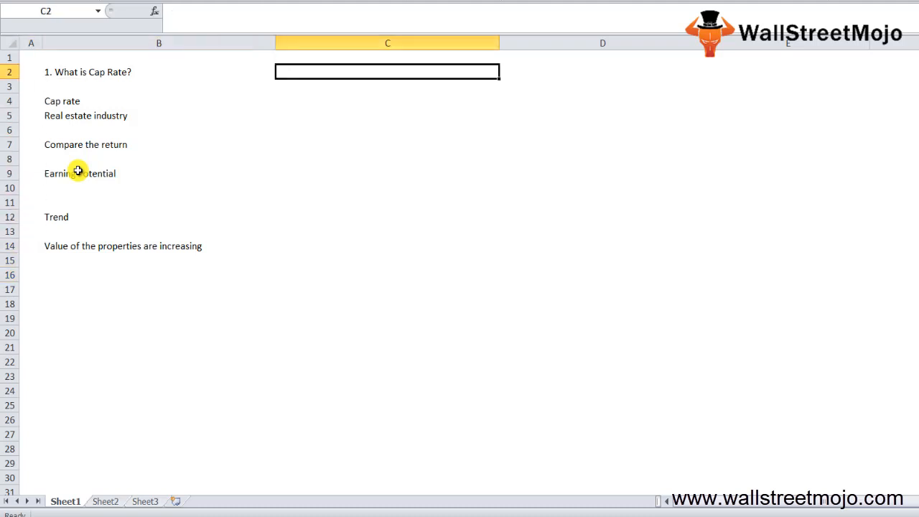
pyautogui.write('2. Formulla')
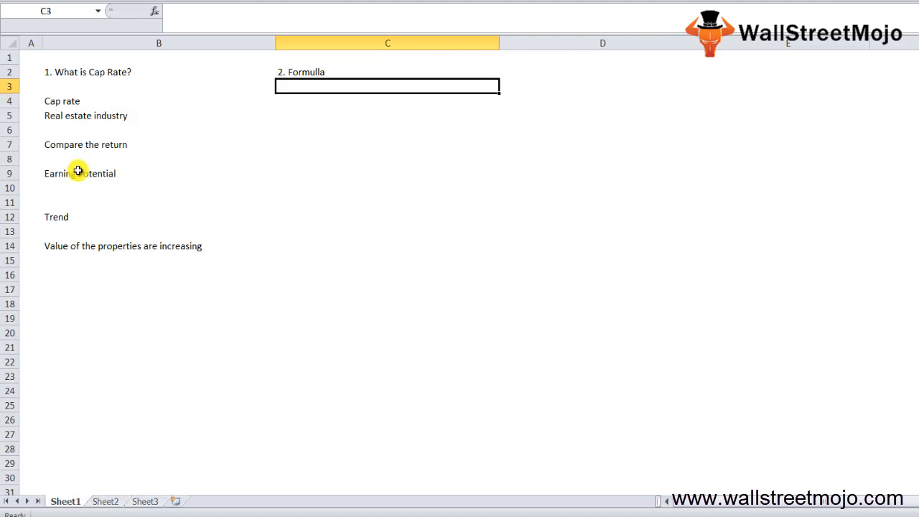
pyautogui.write('Cap')
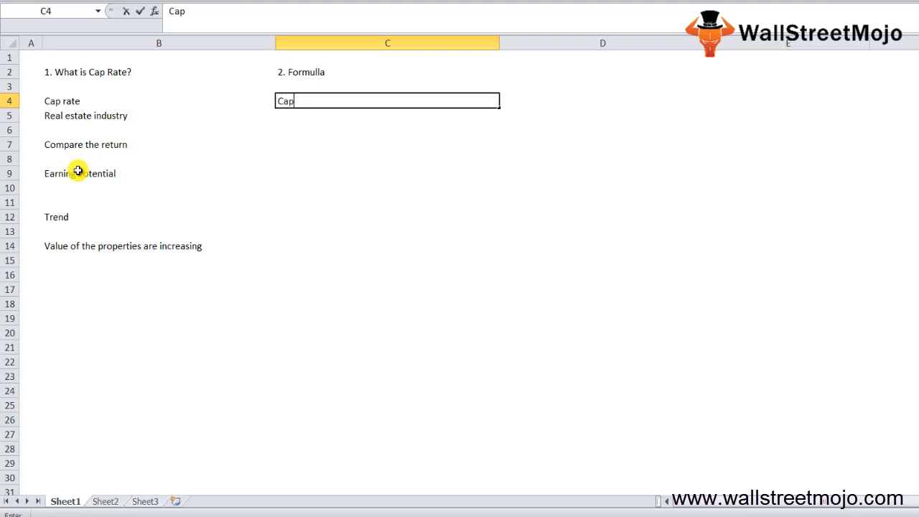
pyautogui.write('rate -')
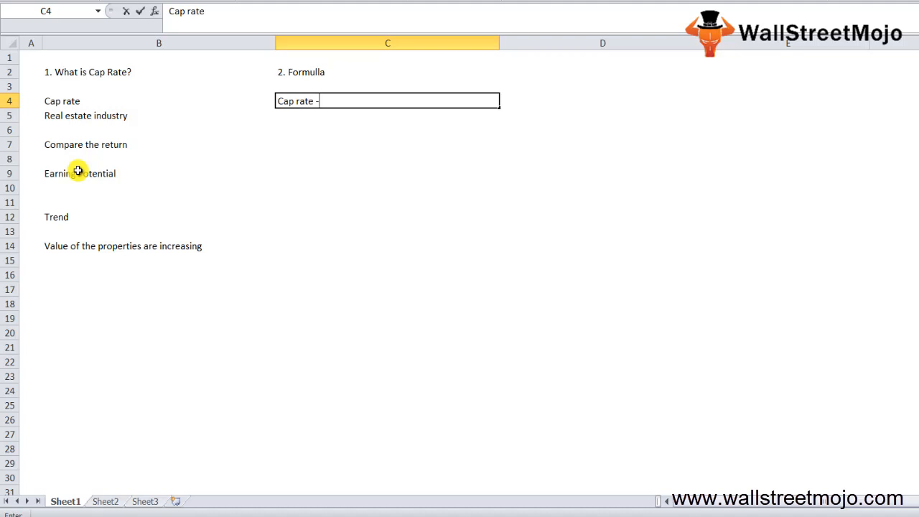
pyautogui.write('= N')
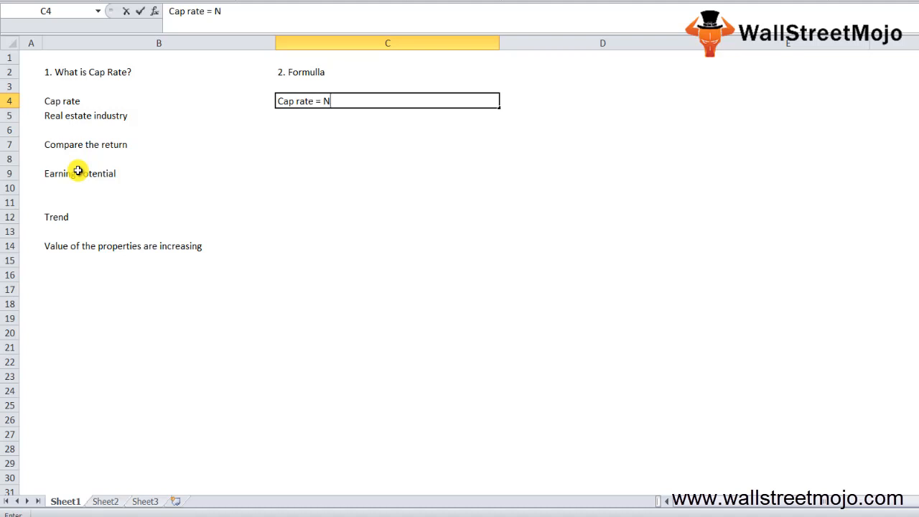
pyautogui.write('et operating')
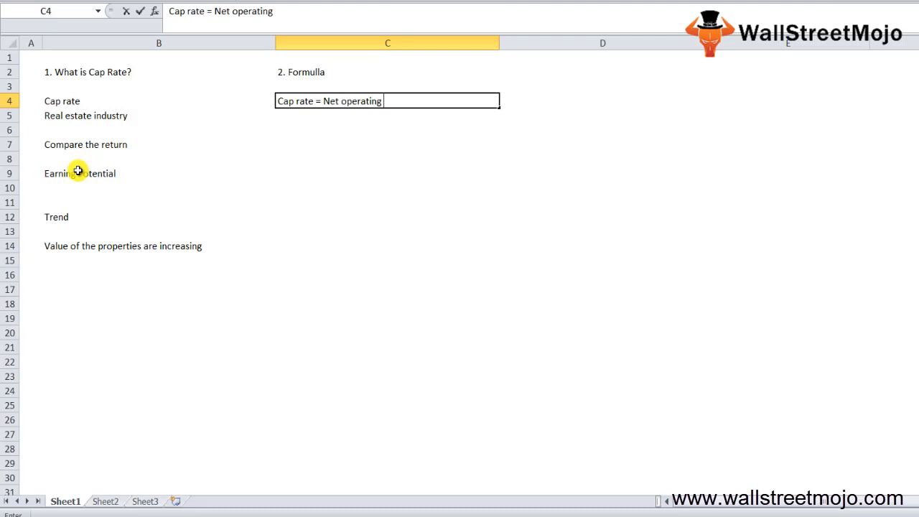
pyautogui.write('Income')
pyautogui.click(387, 116)
pyautogui.write('Marke')
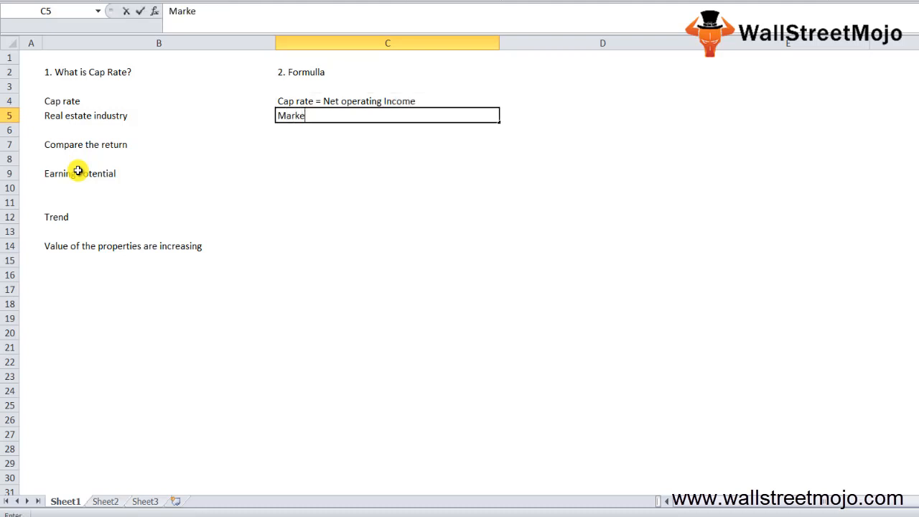
# Step: Add the market value of the asset line and the rent minus maintenance expense note
pyautogui.write('t value o')
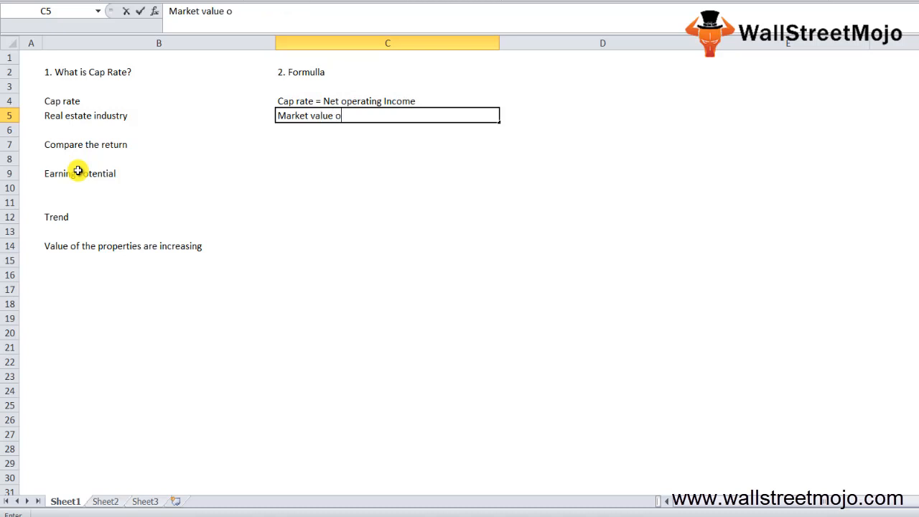
pyautogui.write('f the assett')
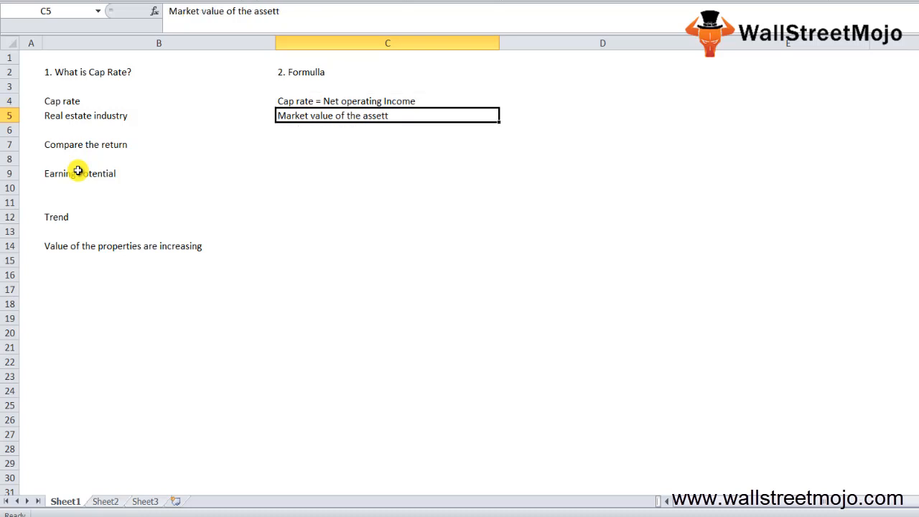
pyautogui.press('Return')
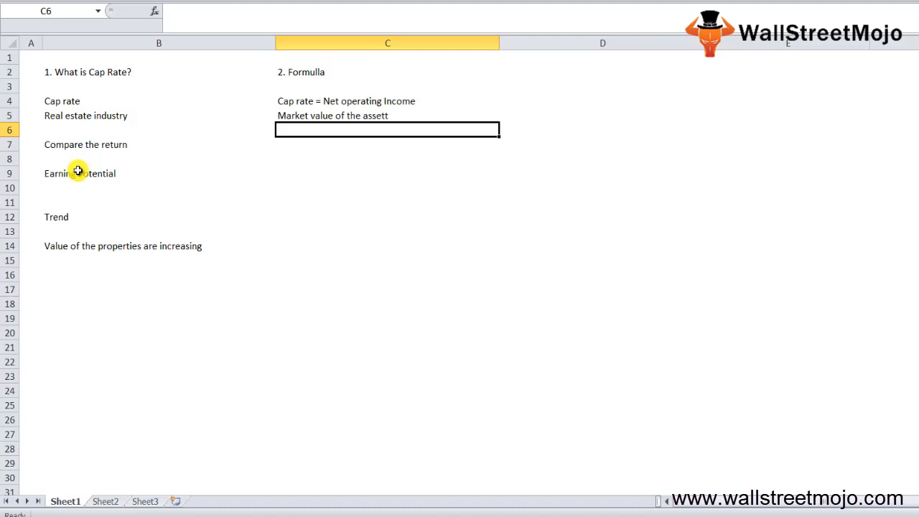
pyautogui.click(158, 144)
pyautogui.write('Rent -')
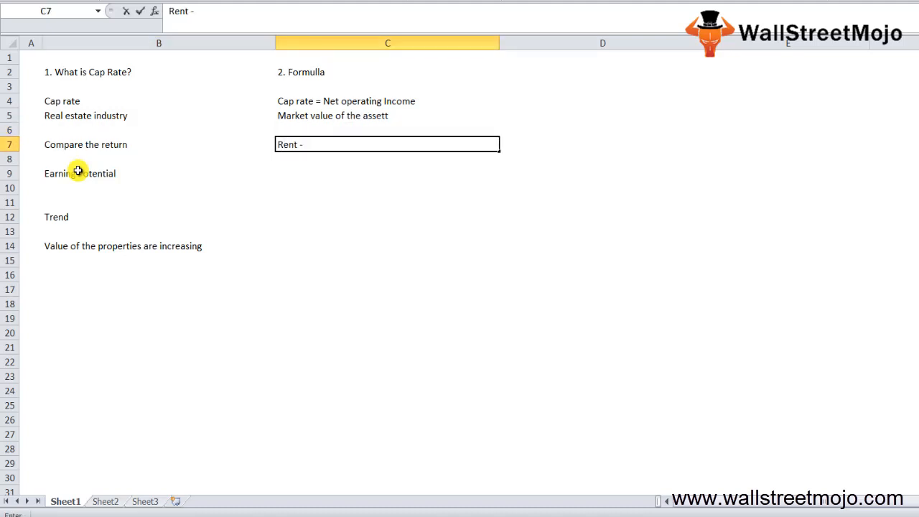
pyautogui.write('Expense for maint')
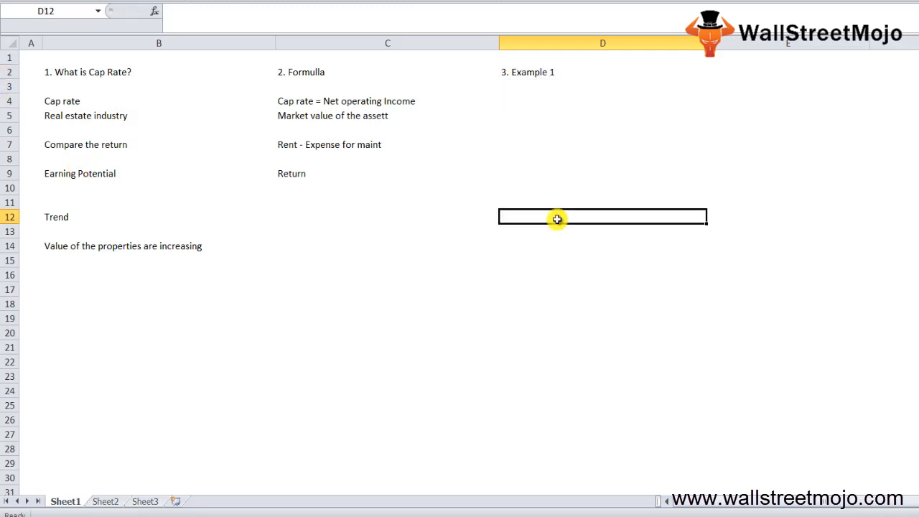
pyautogui.moveTo(583, 116)
pyautogui.write('Net oper')
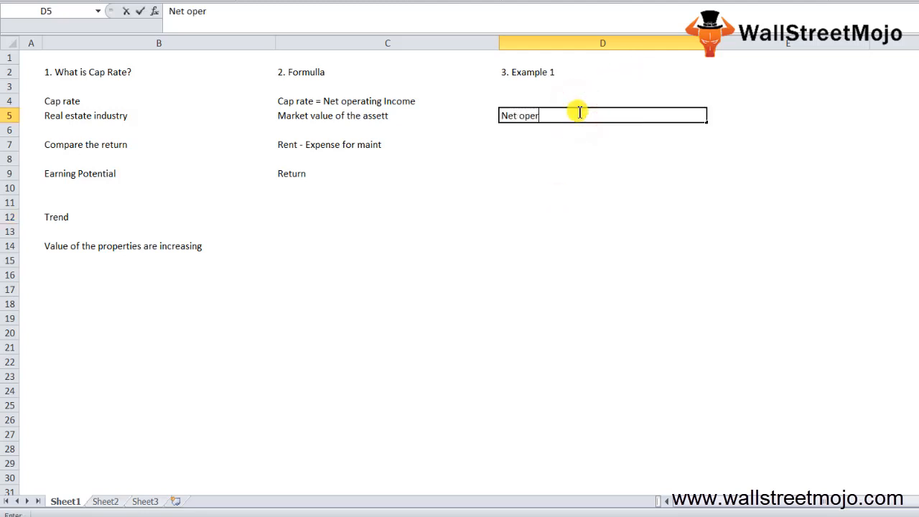
# Step: Write Example 1's lines: 'Net operating income = 10' and 'Valued at 7.5'
pyautogui.write('ating income')
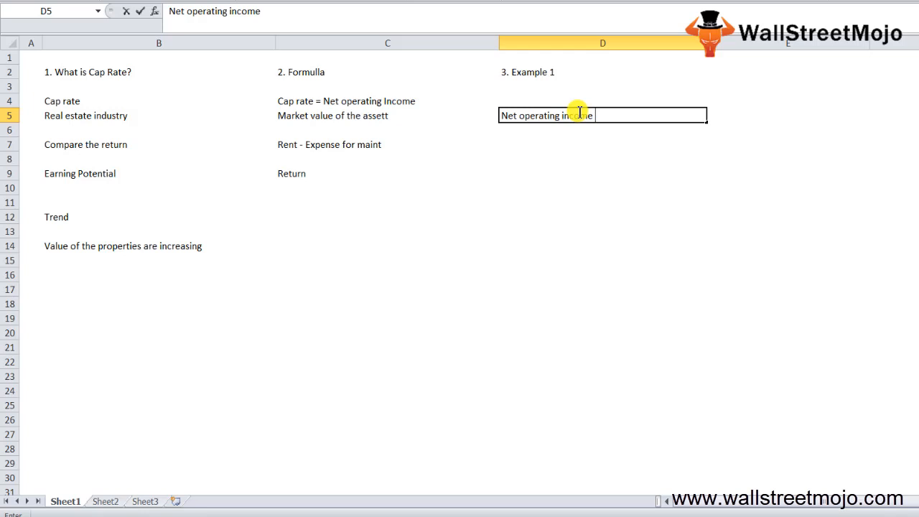
pyautogui.write('= 10')
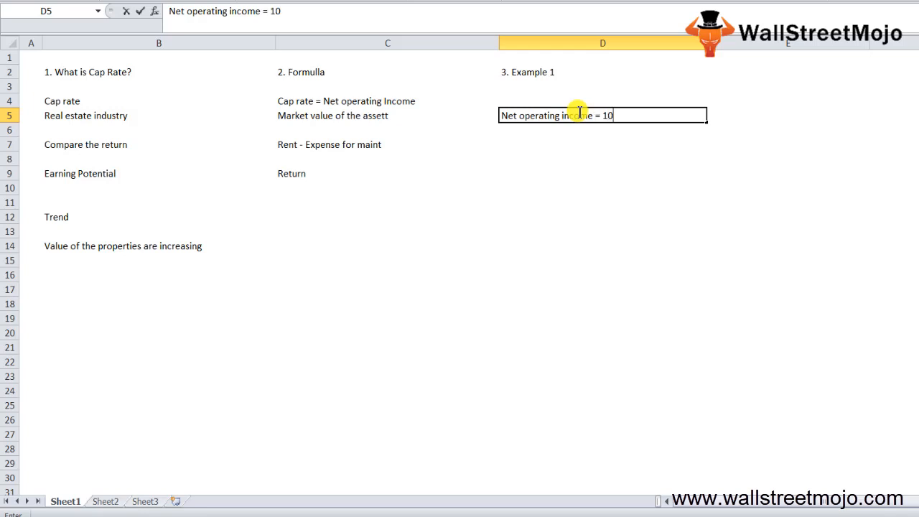
pyautogui.press('enter')
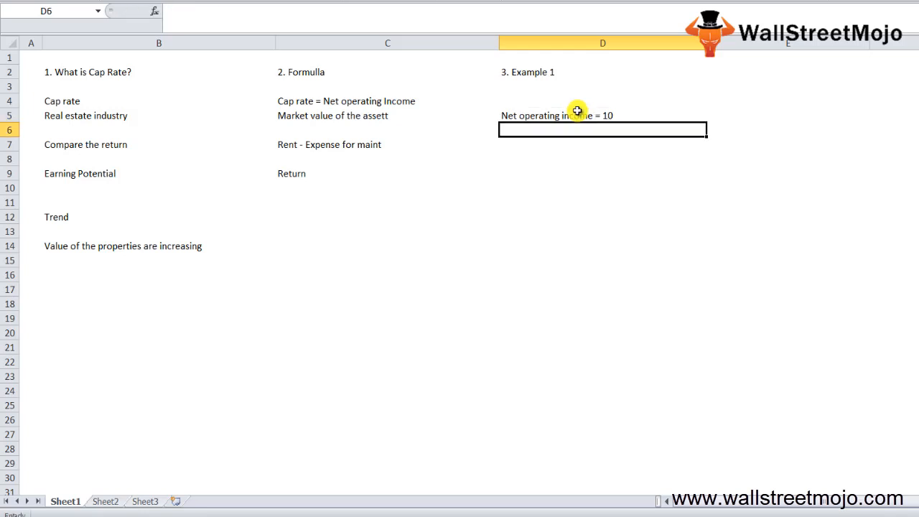
pyautogui.write('valued at')
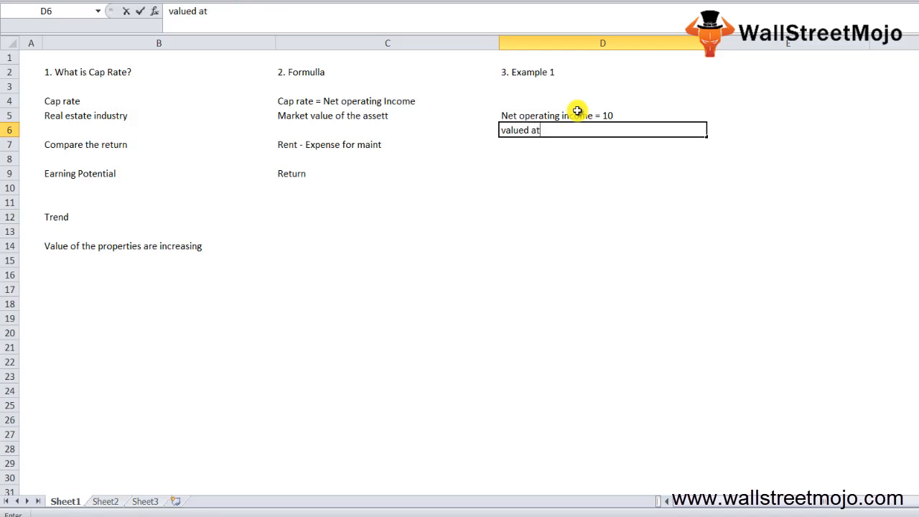
pyautogui.write('7')
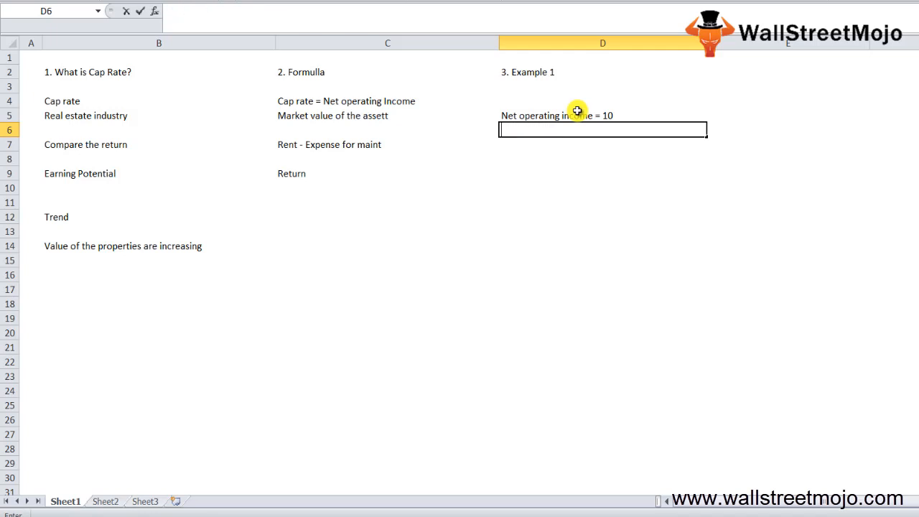
pyautogui.write('Valued at 7.5')
pyautogui.click(603, 159)
pyautogui.write('10')
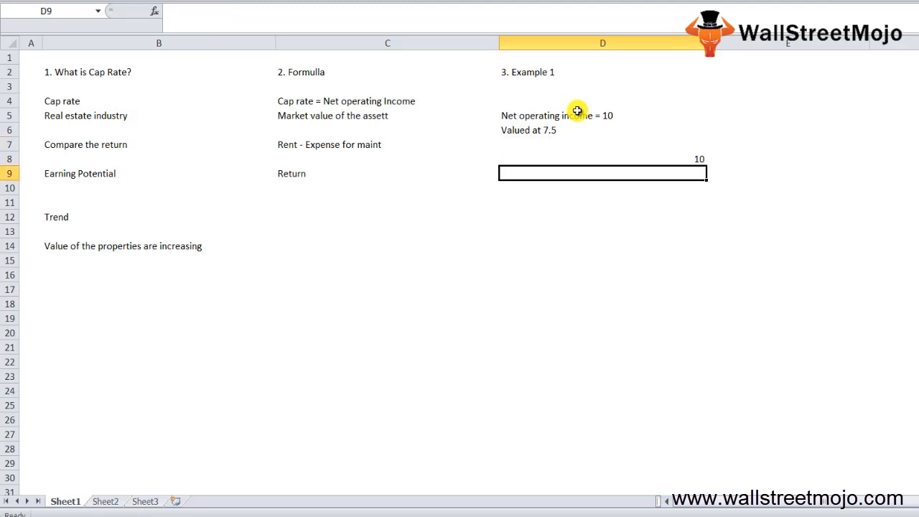
# Step: Enter the cap rate formula =D8/D9 in D10 and inspect the 133% result
pyautogui.write('=D8/D9')
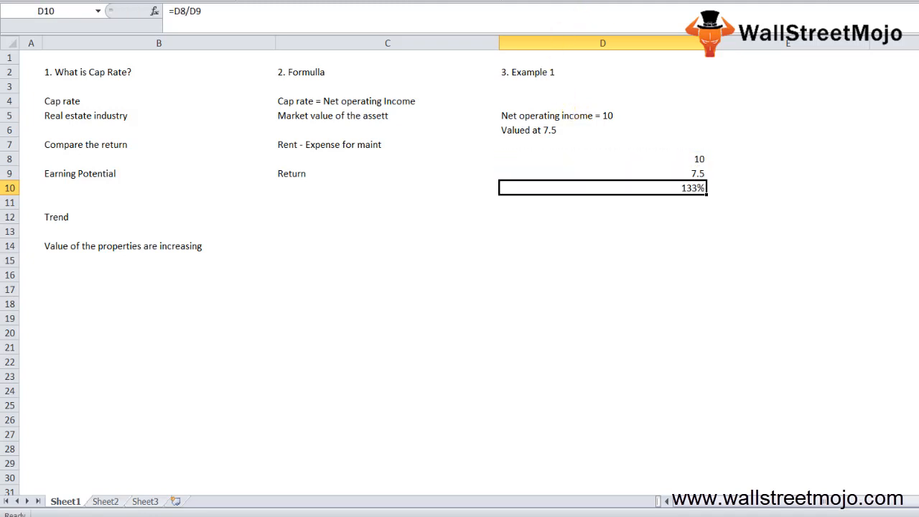
pyautogui.moveTo(652, 283)
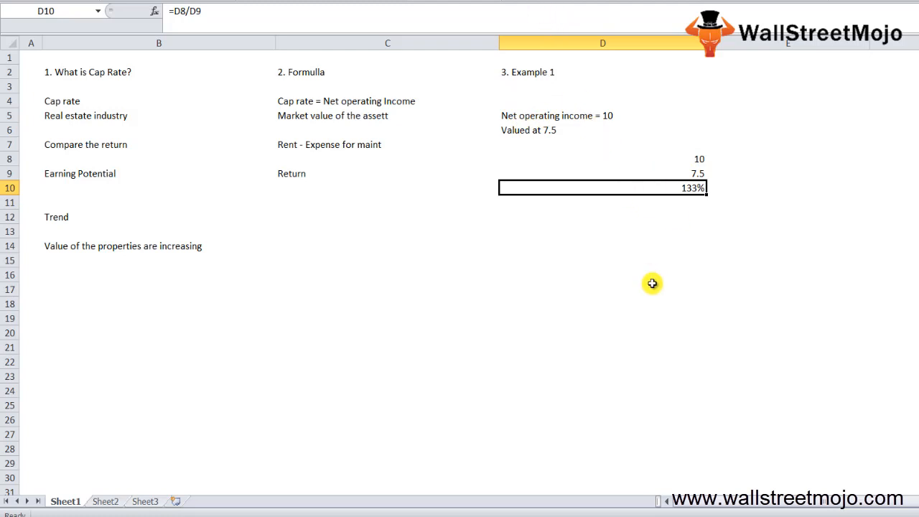
pyautogui.moveTo(647, 290)
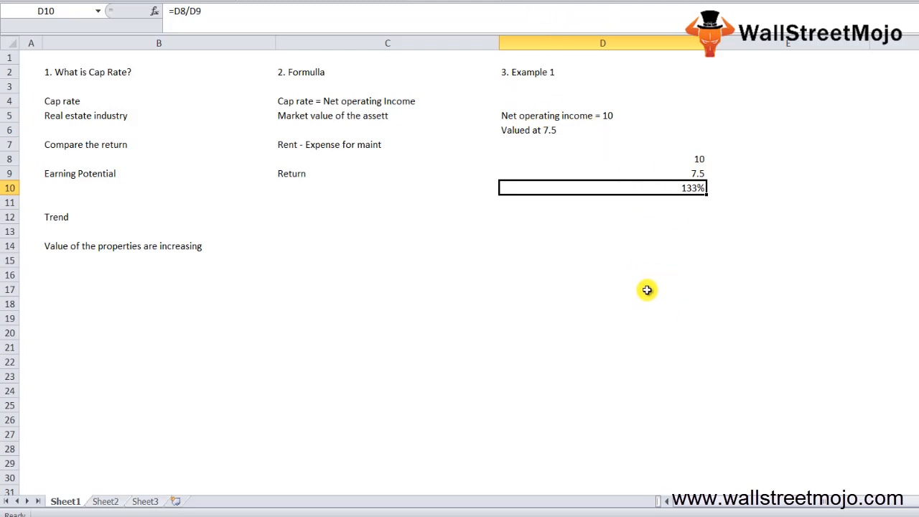
pyautogui.moveTo(642, 288)
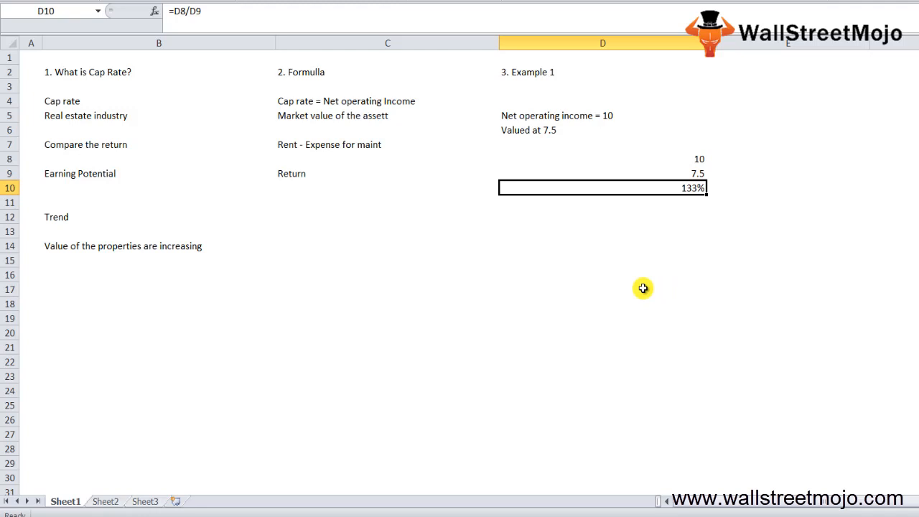
pyautogui.click(602, 173)
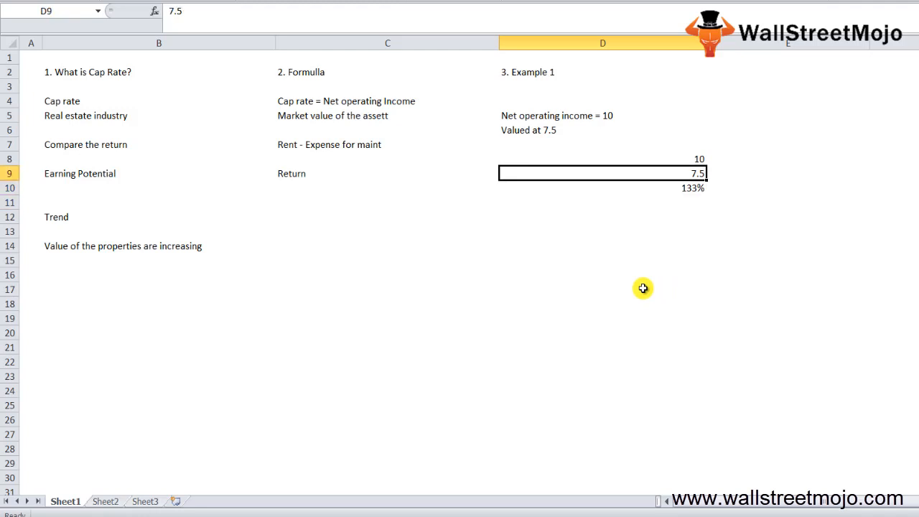
pyautogui.click(603, 202)
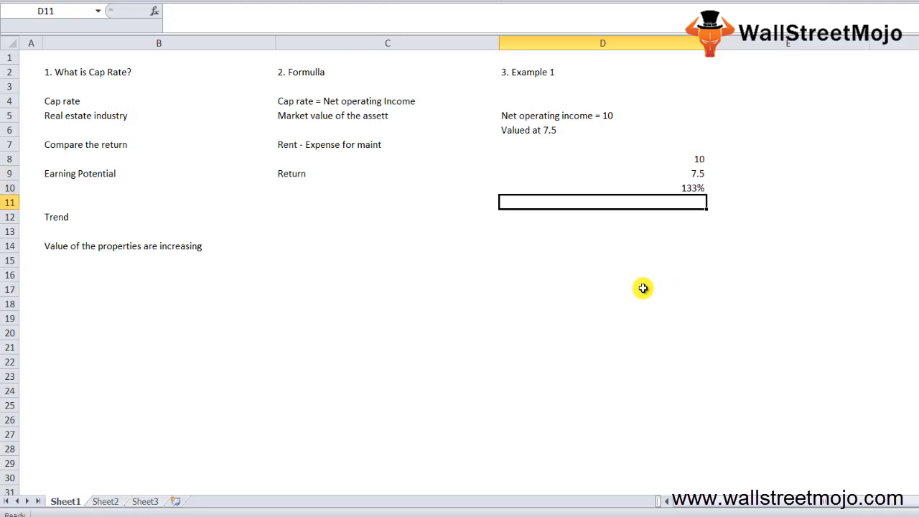
pyautogui.click(601, 187)
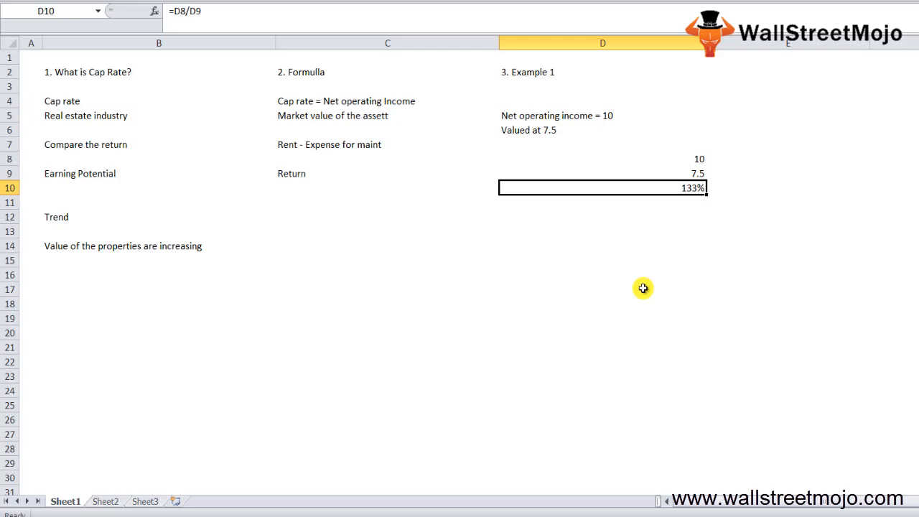
pyautogui.click(603, 144)
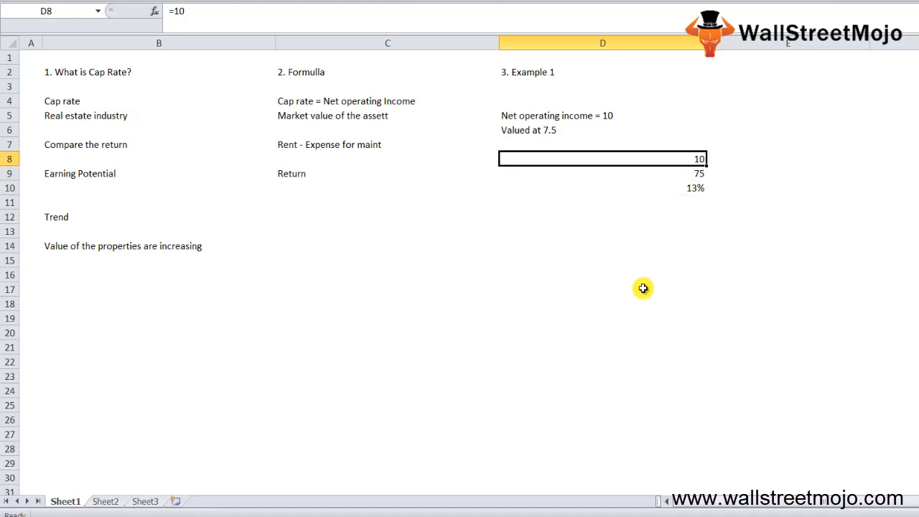
# Step: Correct the inputs to 10 and 75 so the formula shows a 13% cap rate
pyautogui.write('1')
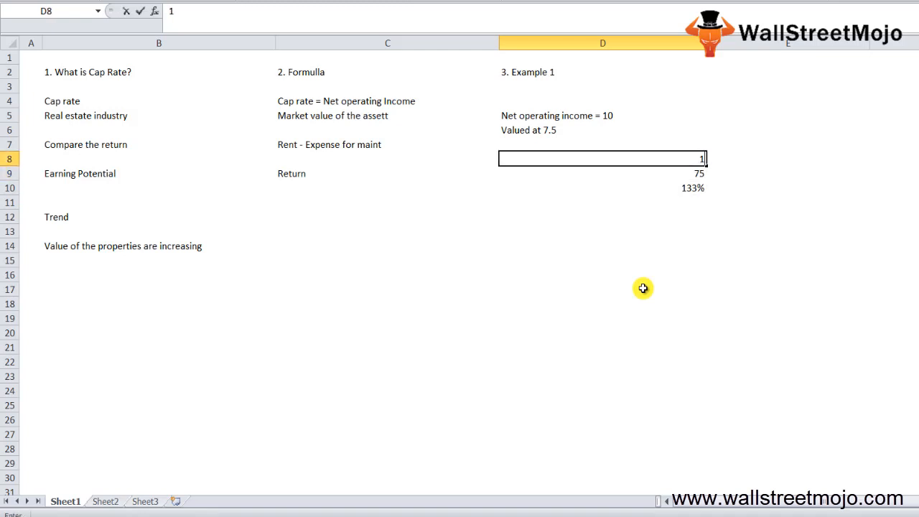
pyautogui.write('0')
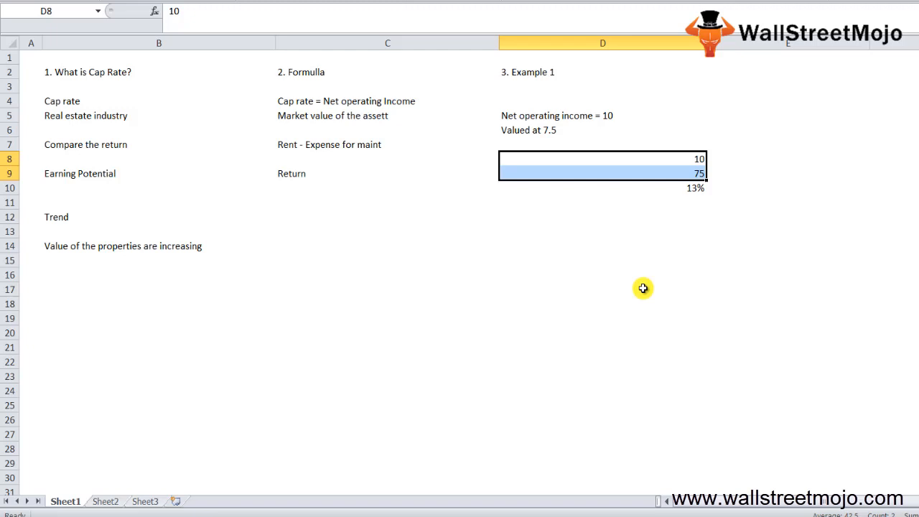
pyautogui.click(602, 187)
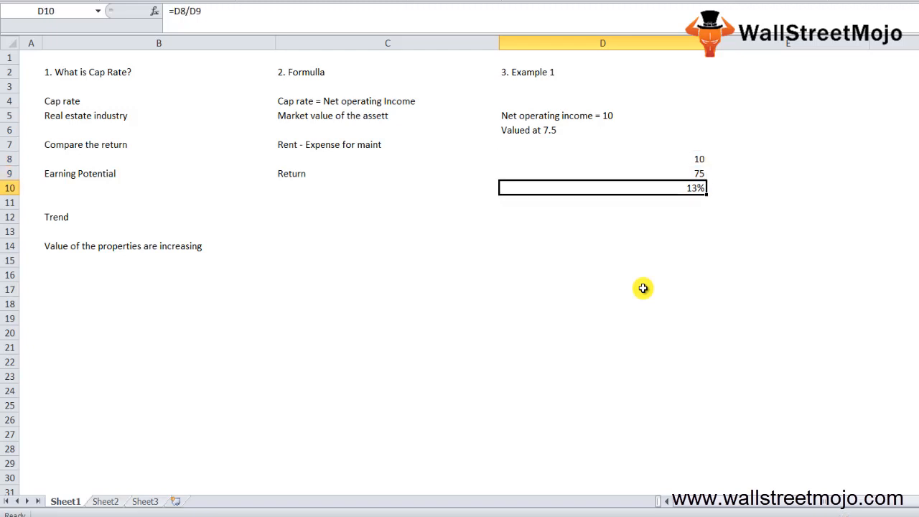
pyautogui.click(603, 173)
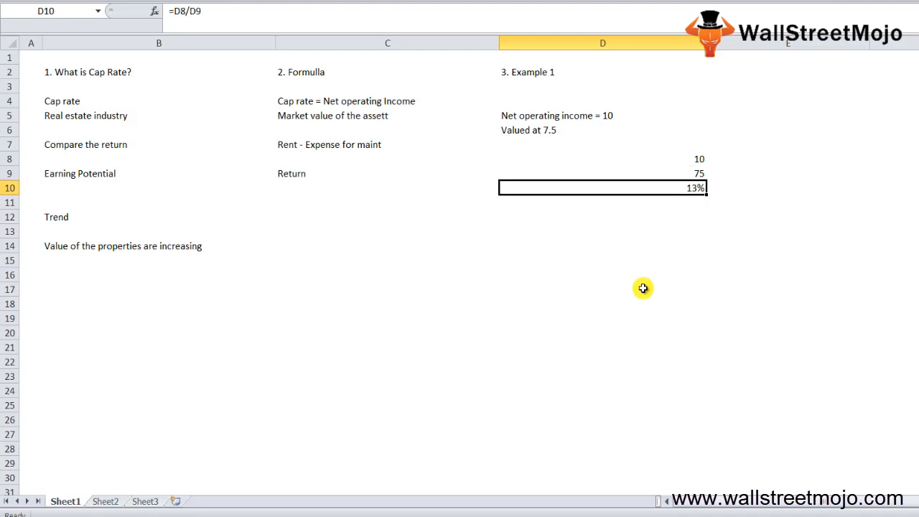
# Step: Start the Example 2 block with rental income: property gets 1000
pyautogui.press('Return')
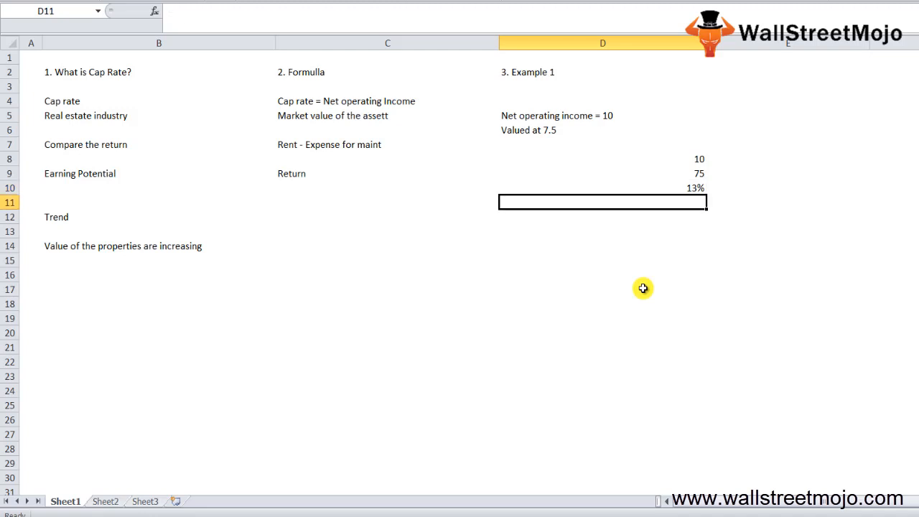
pyautogui.write('Example 2')
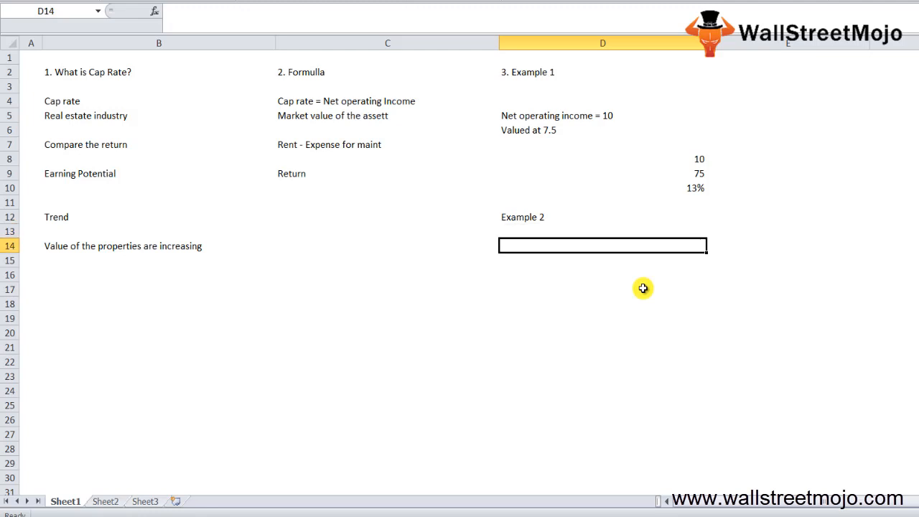
pyautogui.write('Rental')
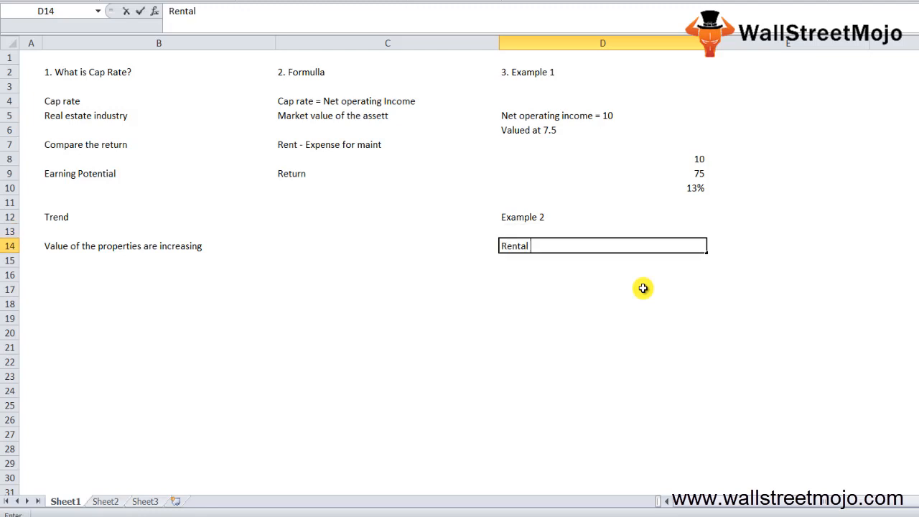
pyautogui.write('Property g')
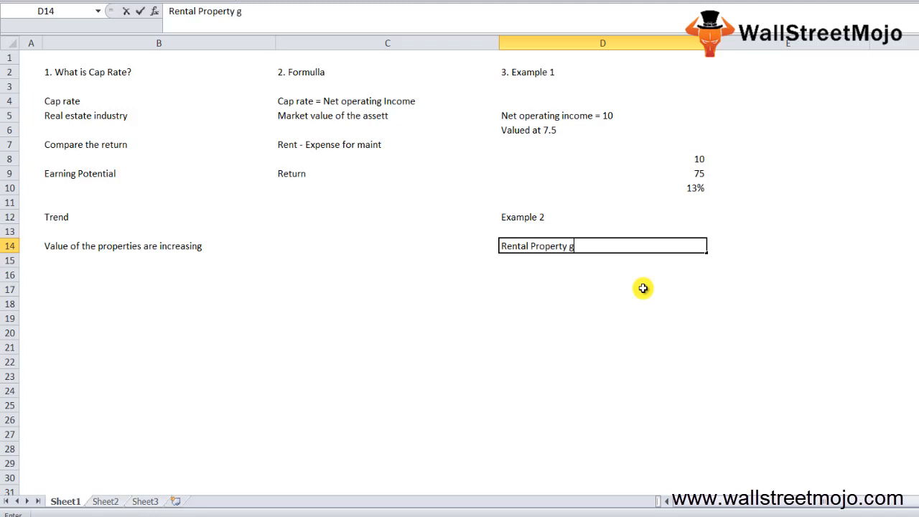
pyautogui.write('ets 1000')
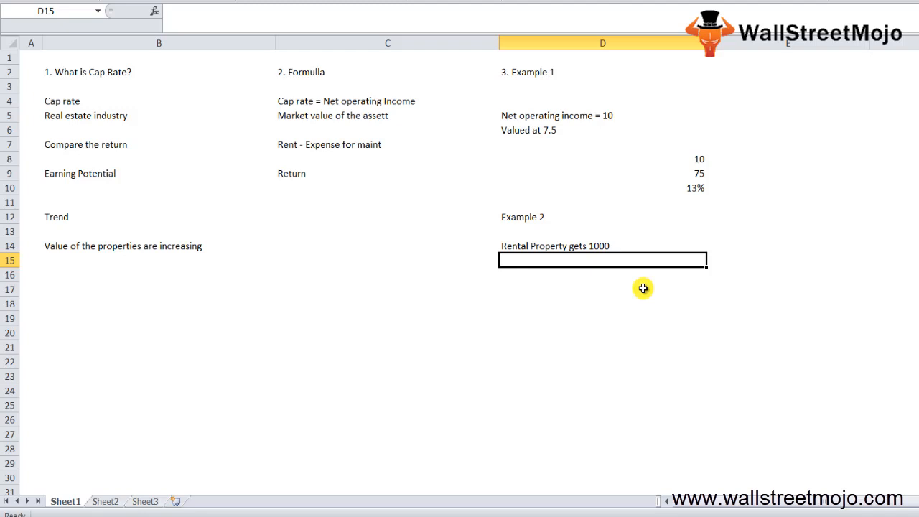
# Step: List the costs: 700 property management, 500 property taxes and 250 insurance
pyautogui.write('700')
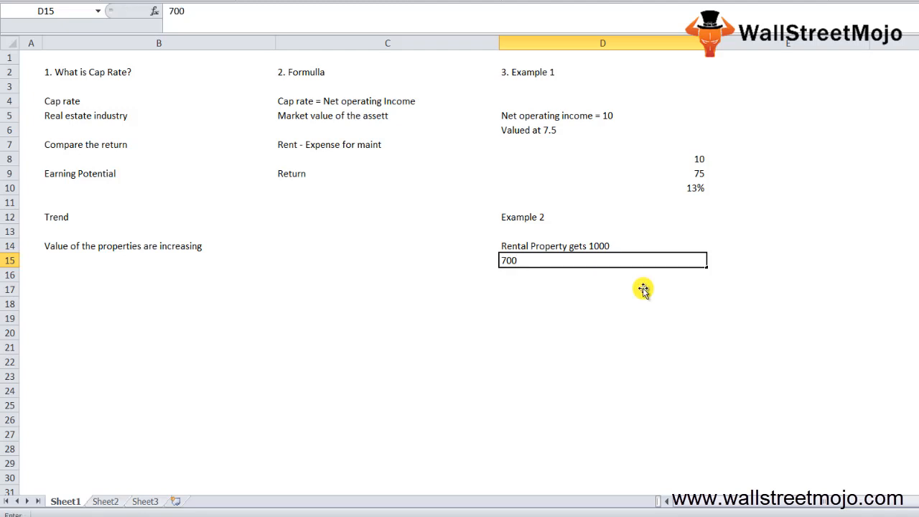
pyautogui.press('Return')
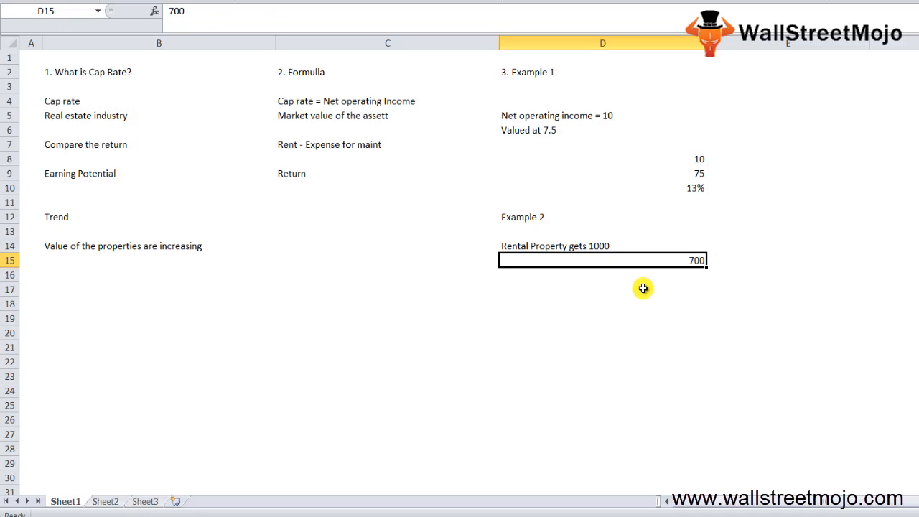
pyautogui.write('for property amangement')
pyautogui.click(603, 275)
pyautogui.write('5')
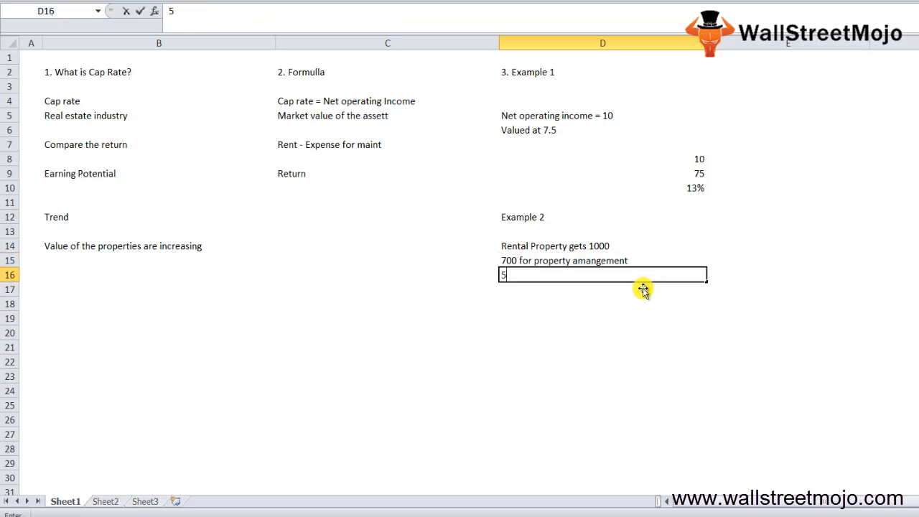
pyautogui.write('00  pro')
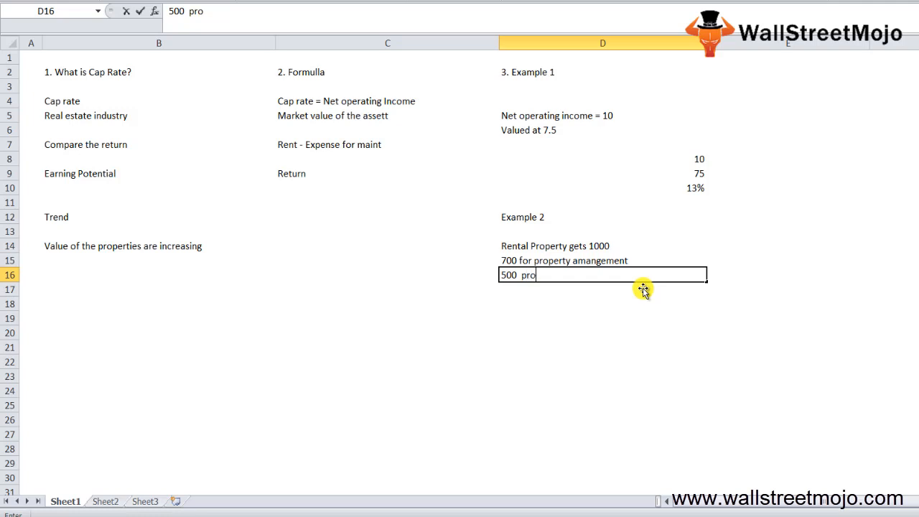
pyautogui.write('perty taxes')
pyautogui.click(602, 289)
pyautogui.write('250 for')
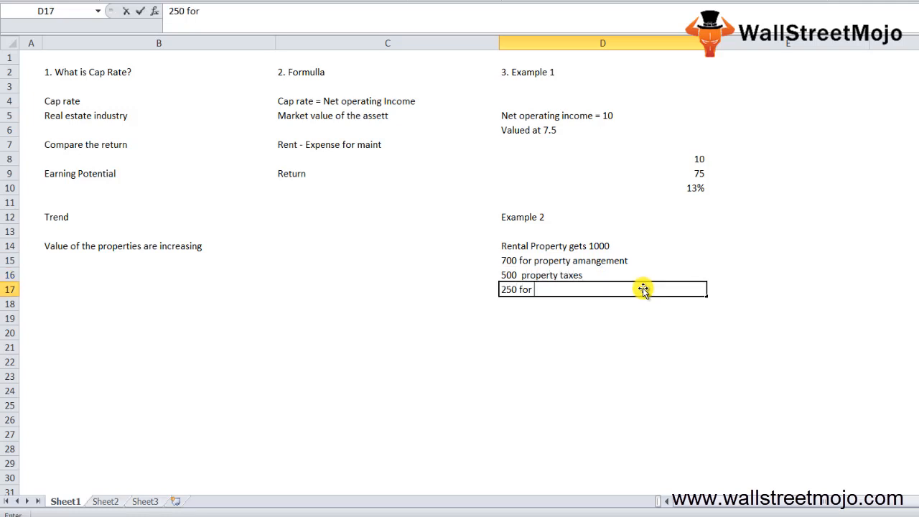
pyautogui.write('insurance')
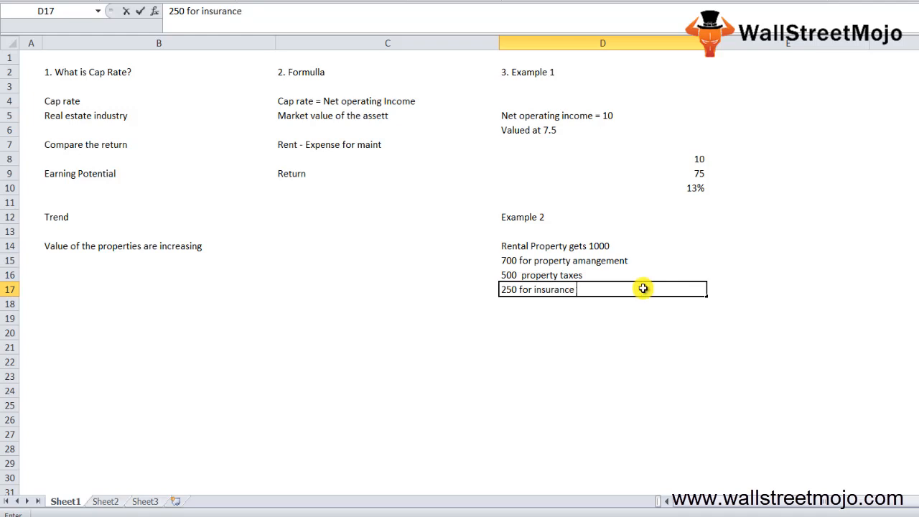
pyautogui.press('enter')
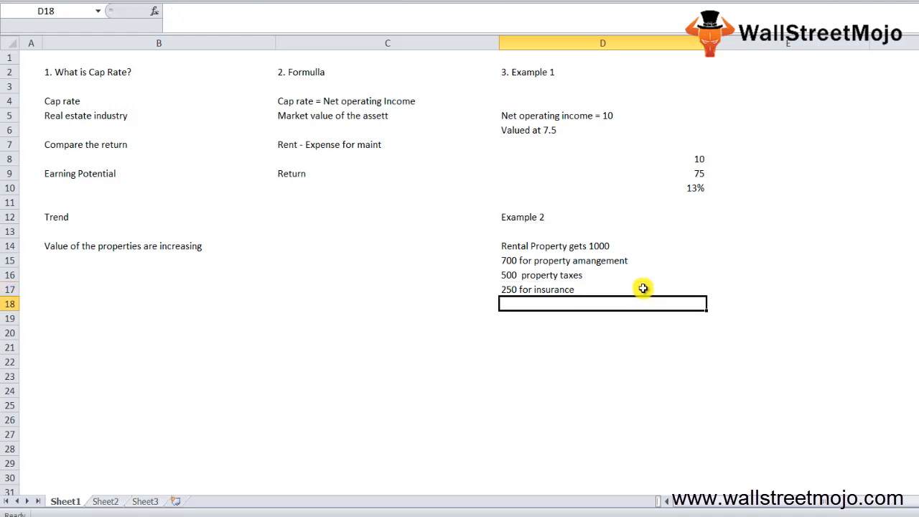
# Step: Note the 80000 purchase price and the NOI line: gross income minus management, taxes and insurance
pyautogui.write('He bou')
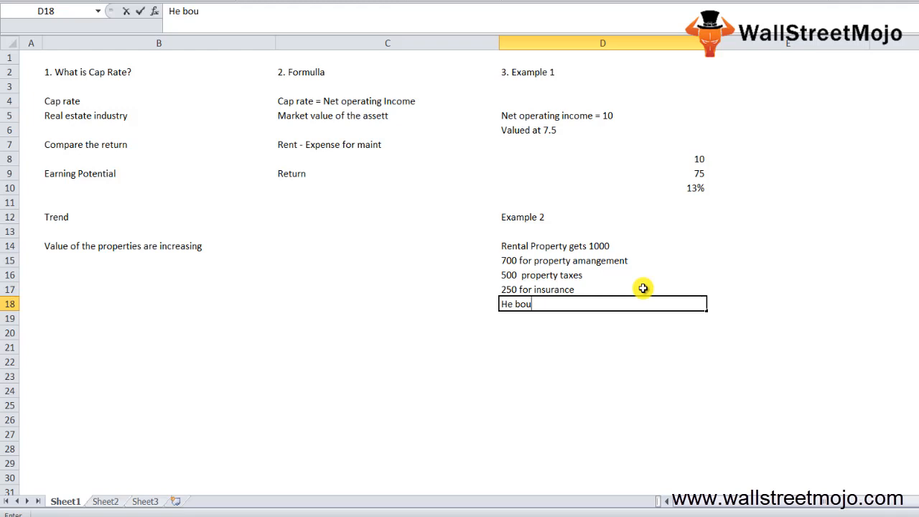
pyautogui.write('ghyt 80000')
pyautogui.click(603, 348)
pyautogui.write('N')
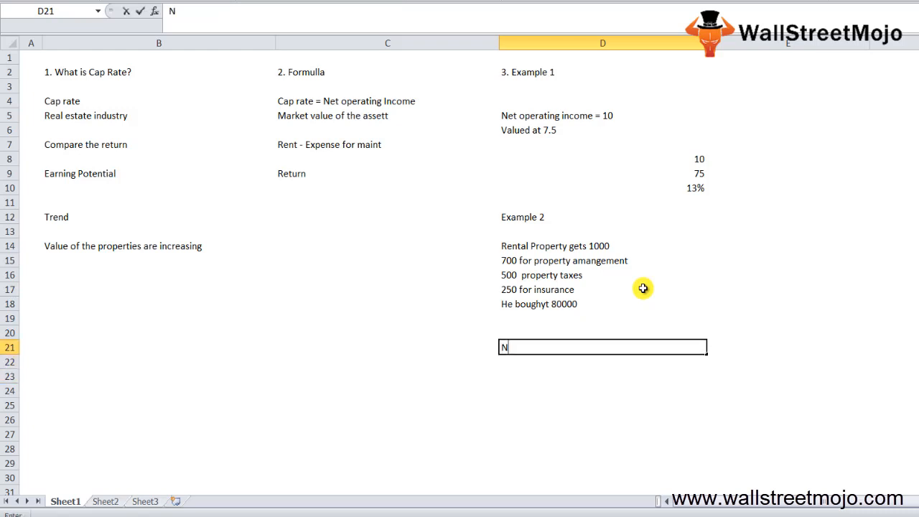
pyautogui.write('OI')
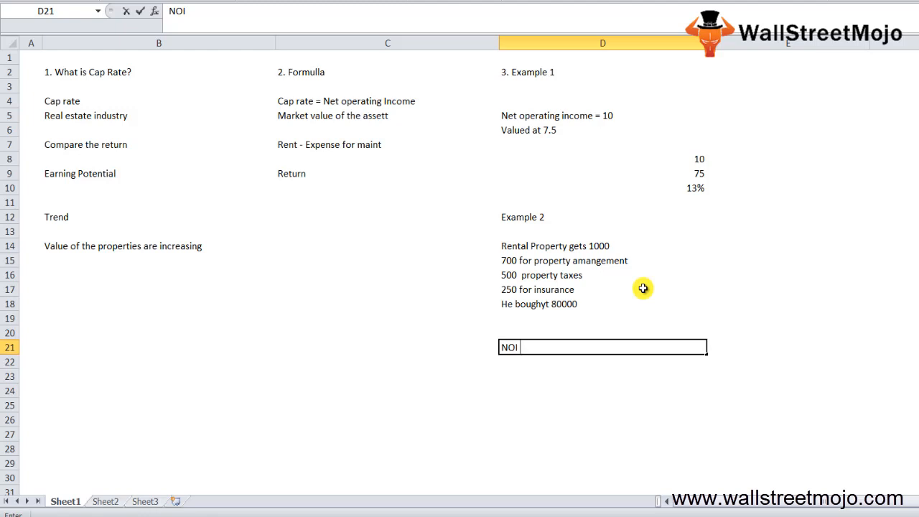
pyautogui.write('= Gross Income -')
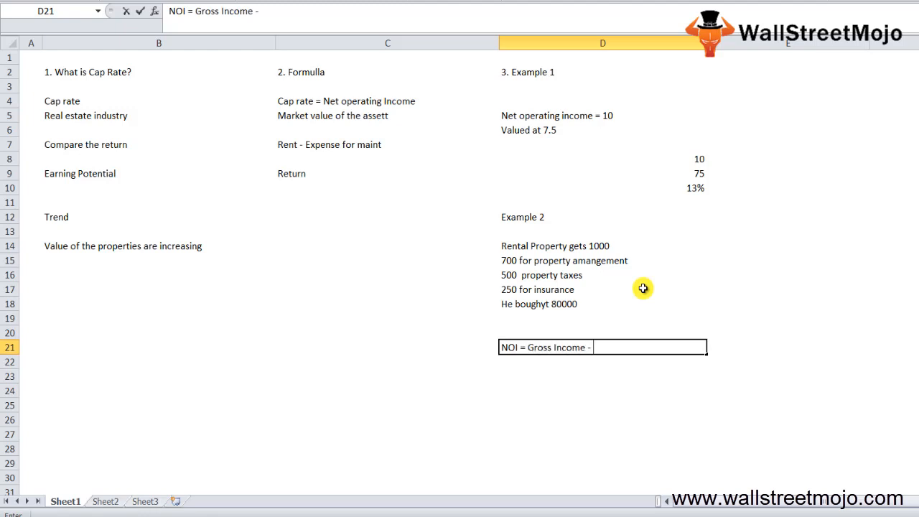
pyautogui.write('Property management -')
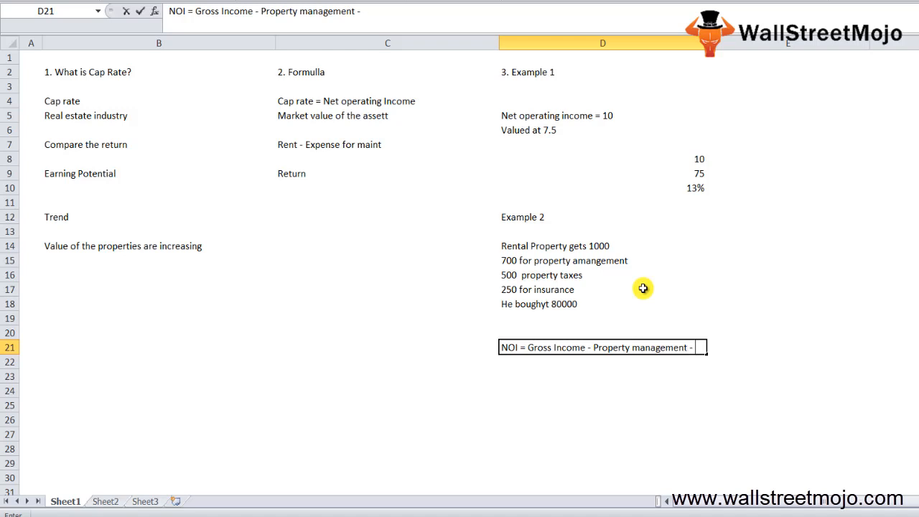
pyautogui.write('taxes - in')
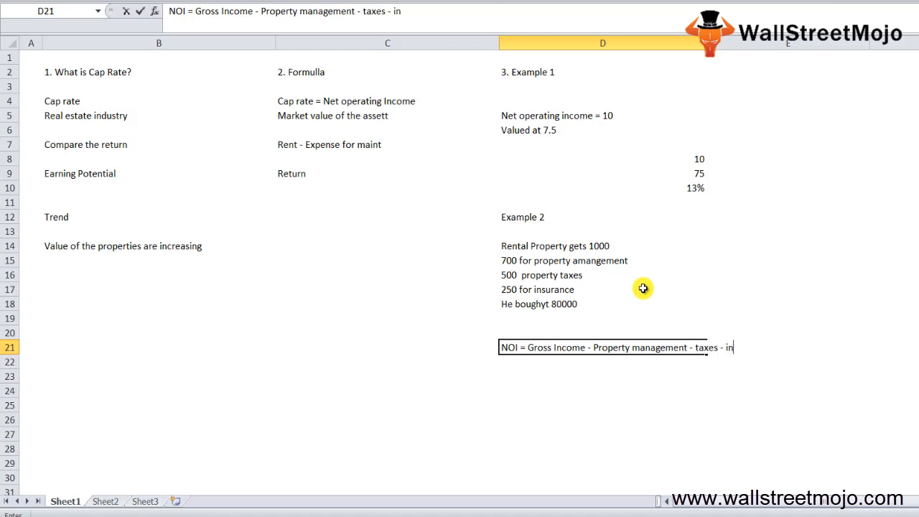
pyautogui.press('enter')
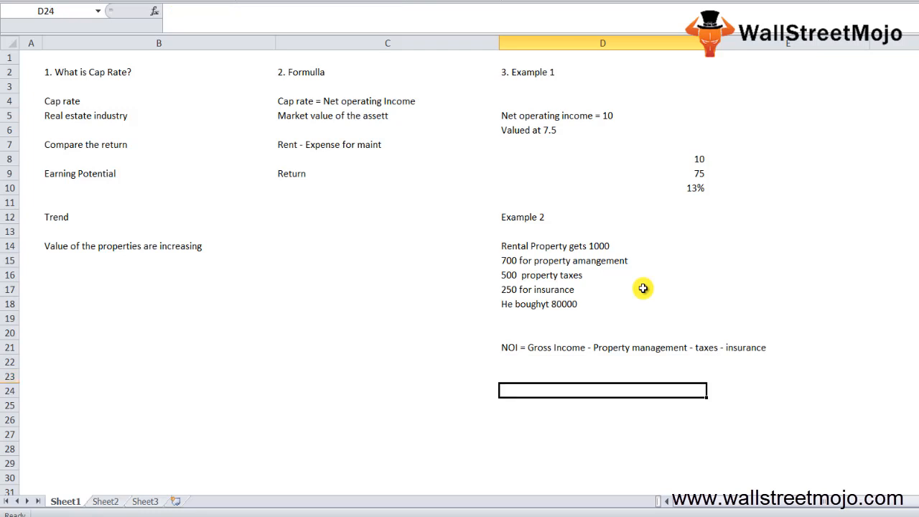
# Step: Compute 12000 income minus 700, 500 and 250 for NOI 10550, then divide by 80000 giving 0.131875
pyautogui.write('=')
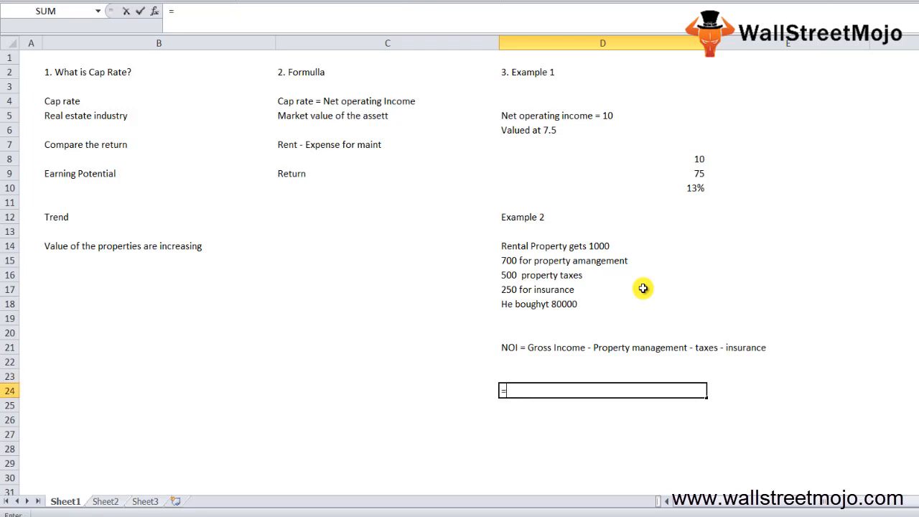
pyautogui.write('1000*12-')
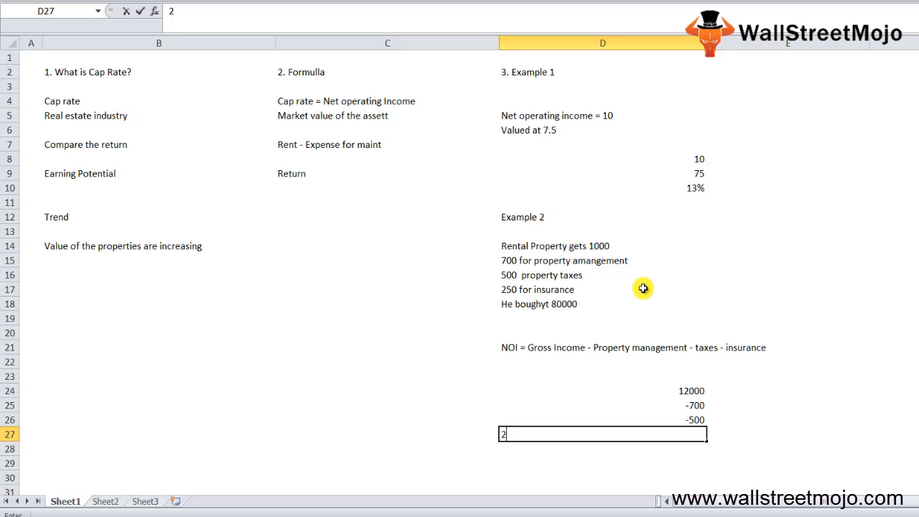
pyautogui.write('-25')
pyautogui.click(602, 463)
pyautogui.write('=')
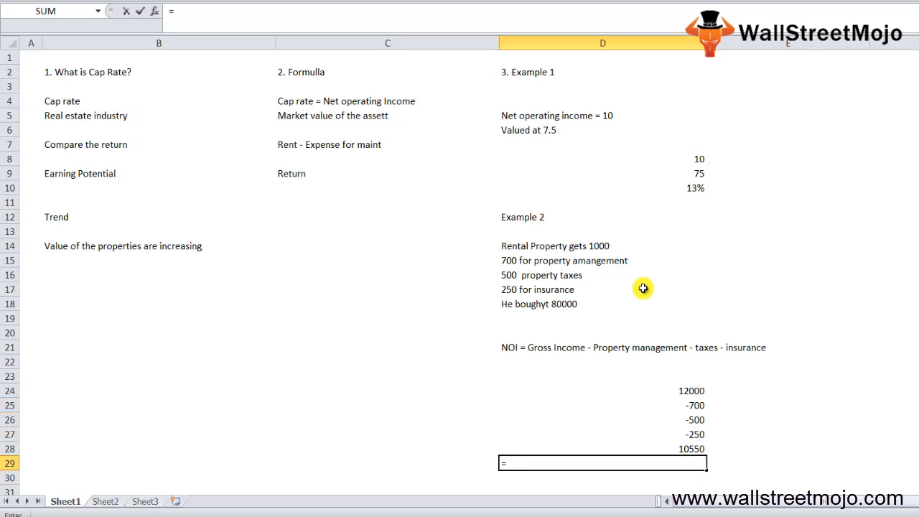
pyautogui.write('D28/')
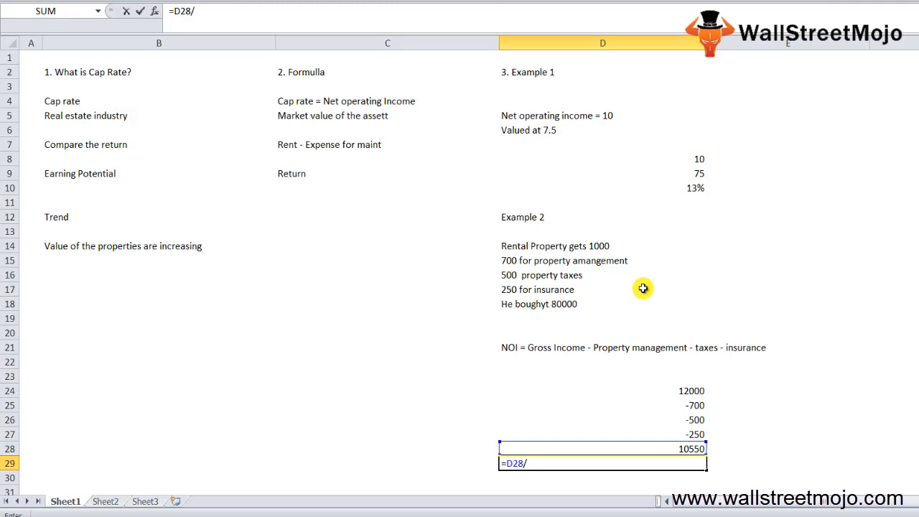
pyautogui.click(601, 318)
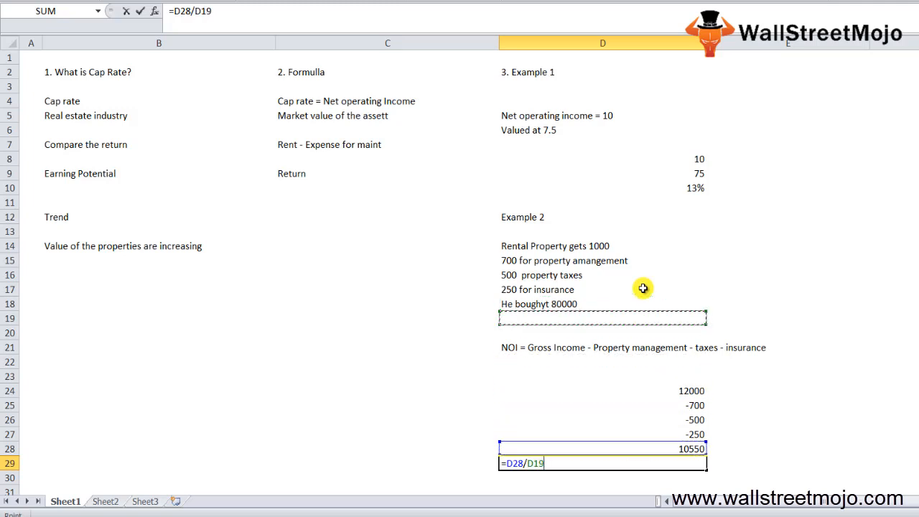
pyautogui.write('80000')
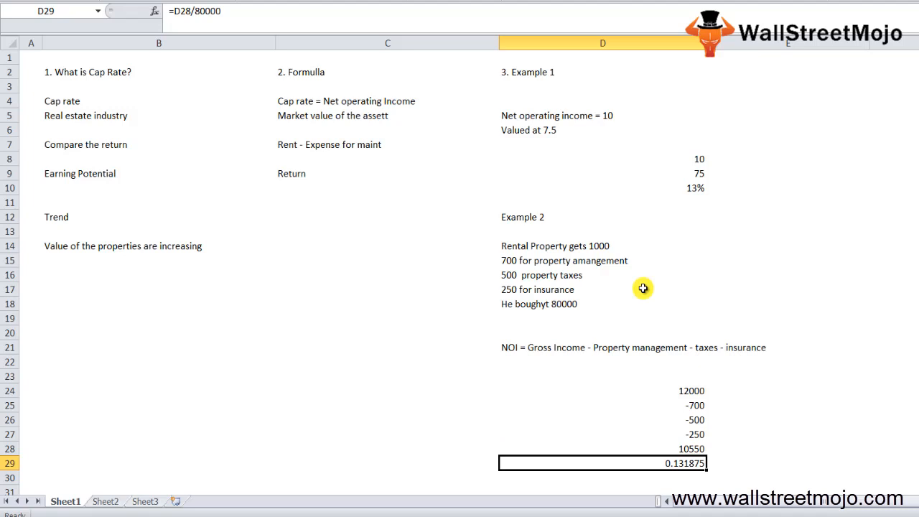
pyautogui.moveTo(643, 288)
pyautogui.write('3. Is high cap rate')
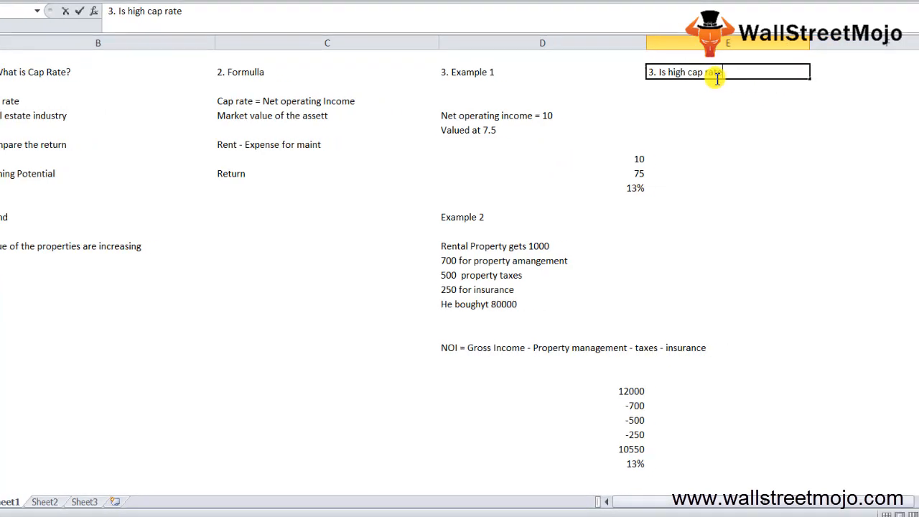
# Step: Head column E 'Is high cap rate always better' with 'Parameters' and 'Riskiness of investment'
pyautogui.write('always better')
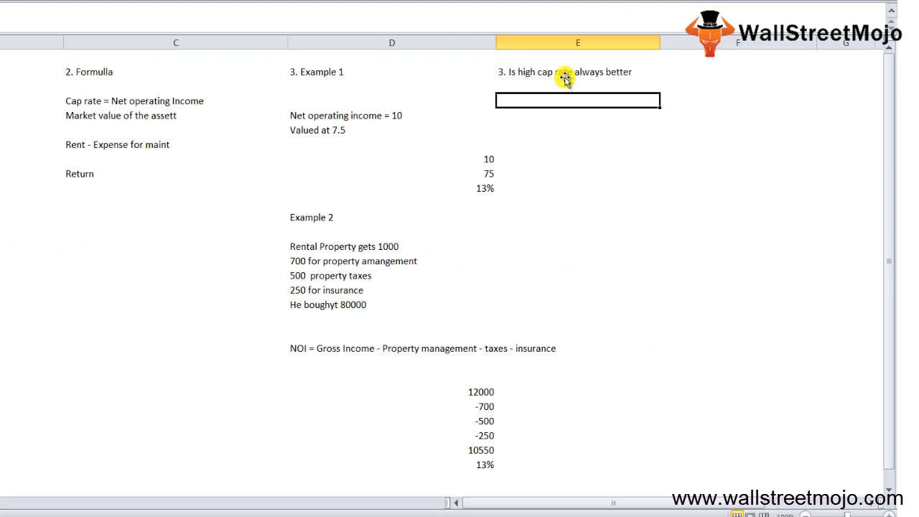
pyautogui.moveTo(564, 78)
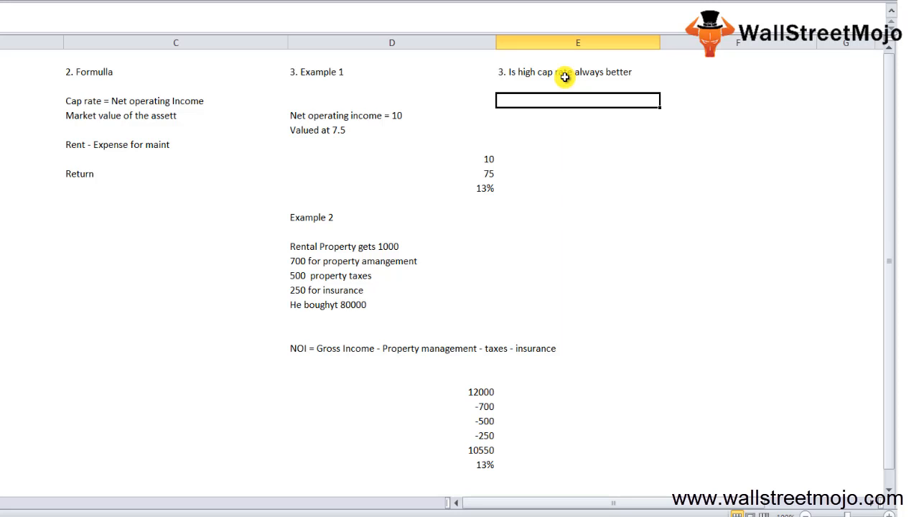
pyautogui.write('Paramateres')
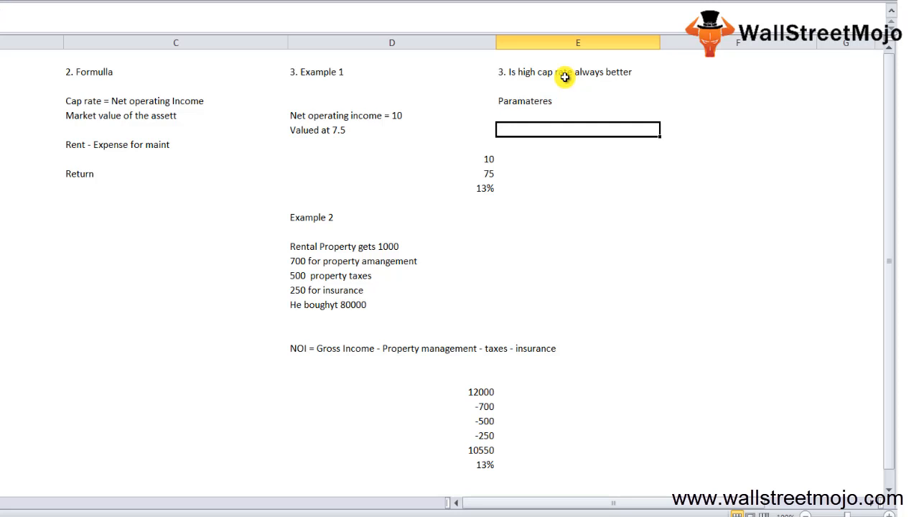
pyautogui.write('Risk')
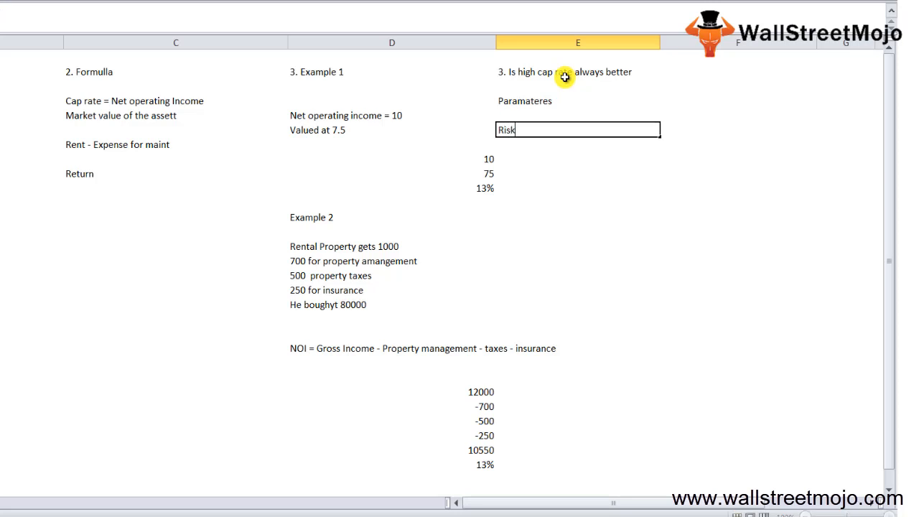
pyautogui.write('iness')
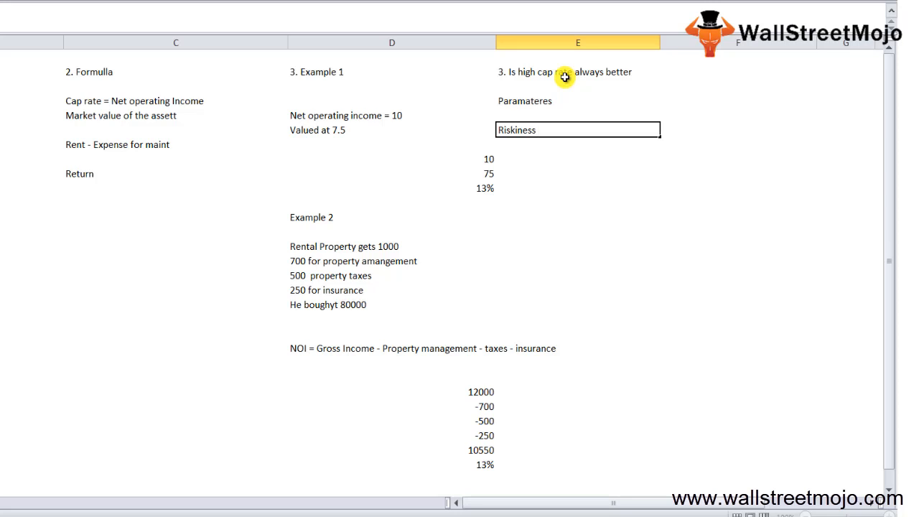
pyautogui.write('of investment')
pyautogui.click(577, 144)
pyautogui.write('A lower cap rate')
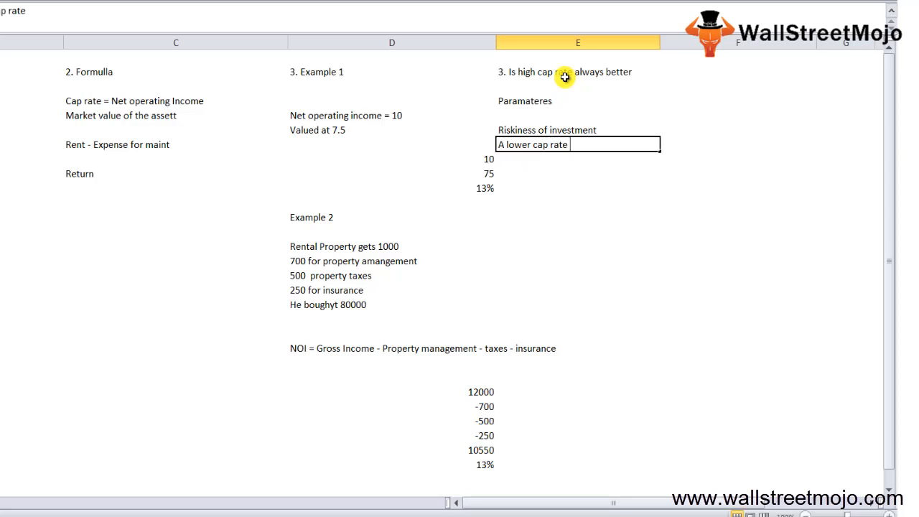
# Step: Note that a lower cap rate means low risk and a higher cap rate means higher risk
pyautogui.write('low risk')
pyautogui.click(577, 159)
pyautogui.write('H')
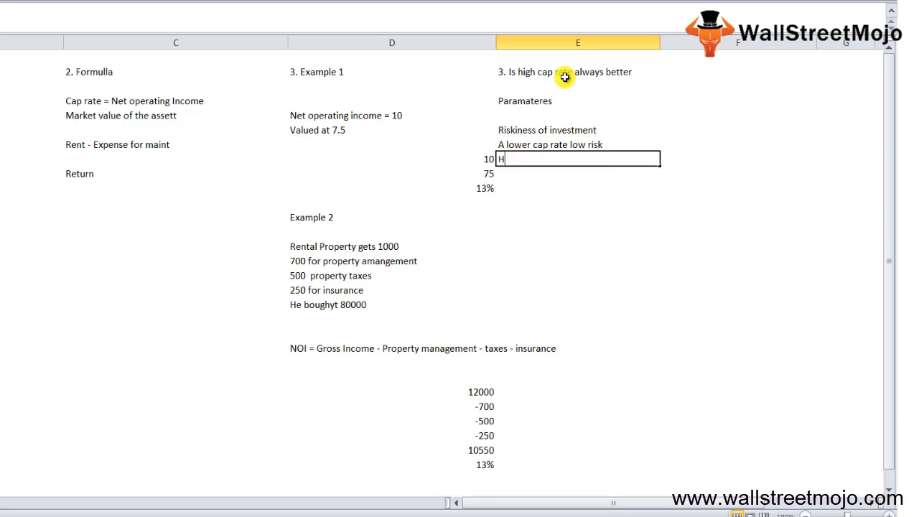
pyautogui.write('igher cap')
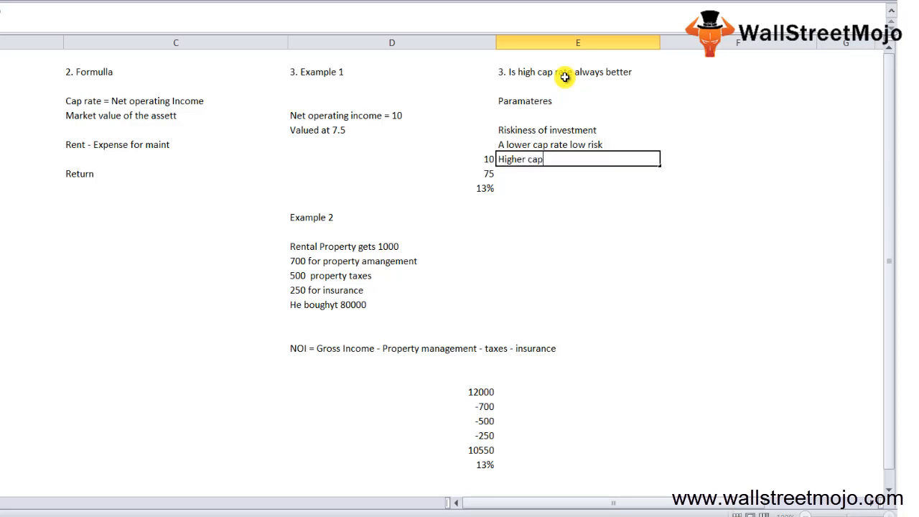
pyautogui.write('rate highe')
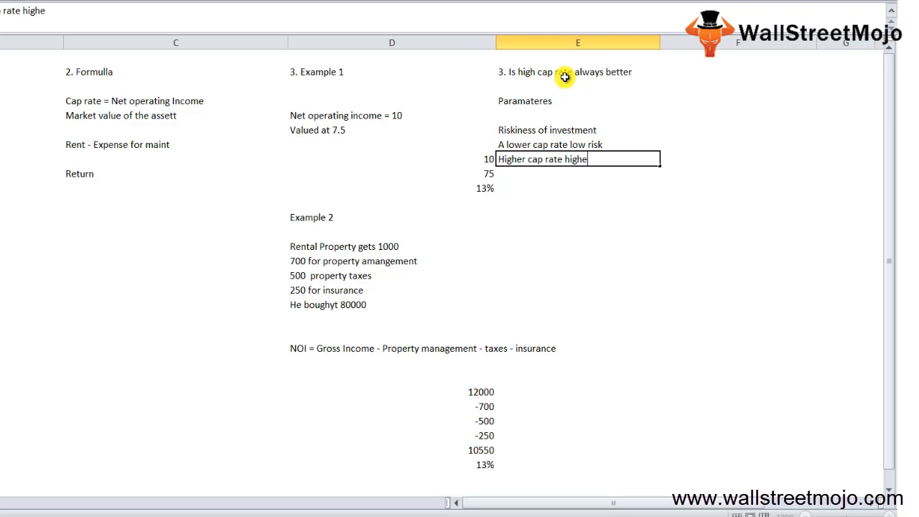
pyautogui.write('r risk')
pyautogui.click(577, 246)
pyautogui.write('D')
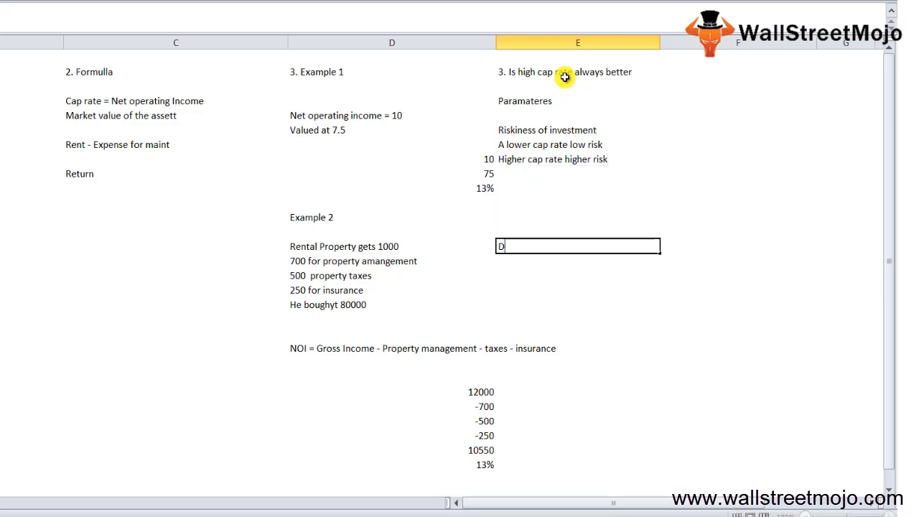
# Step: Add a Disadvantages list in column E: DCF, Future risk and Rent appreciate or dep
pyautogui.write('isd')
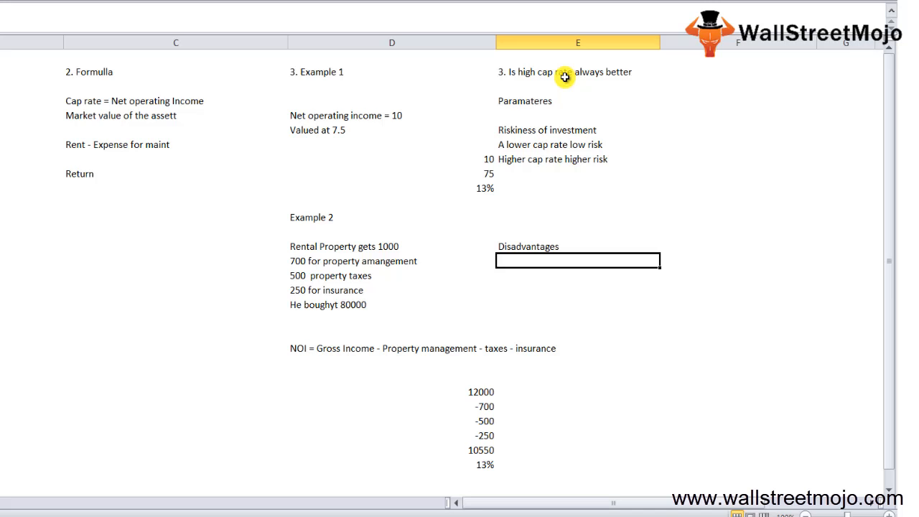
pyautogui.click(578, 275)
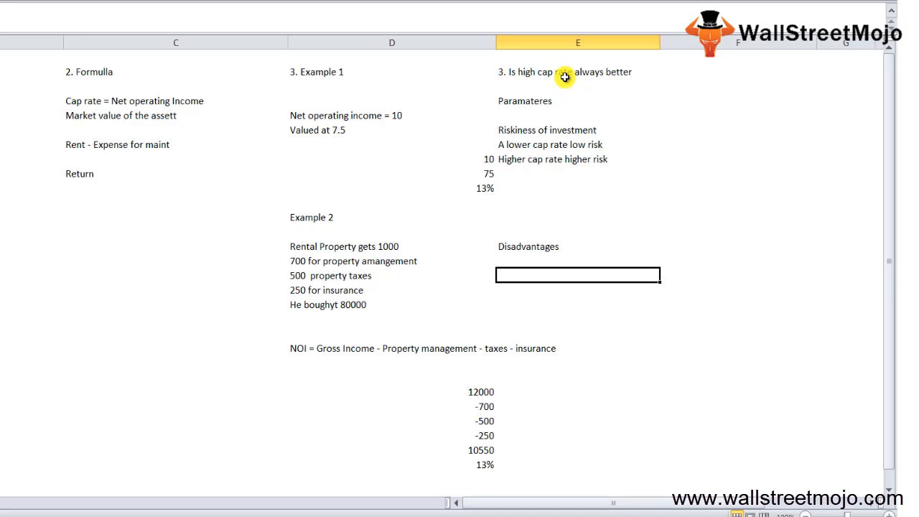
pyautogui.write('DCF')
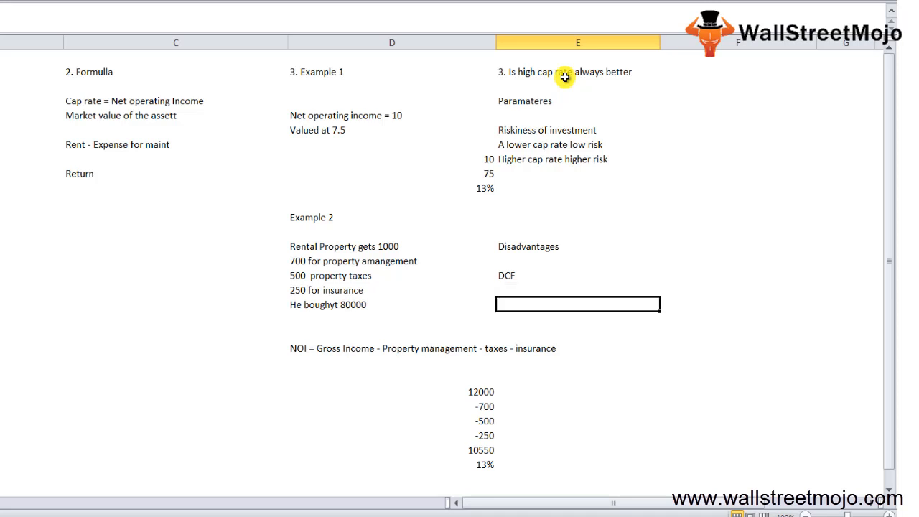
pyautogui.moveTo(782, 434)
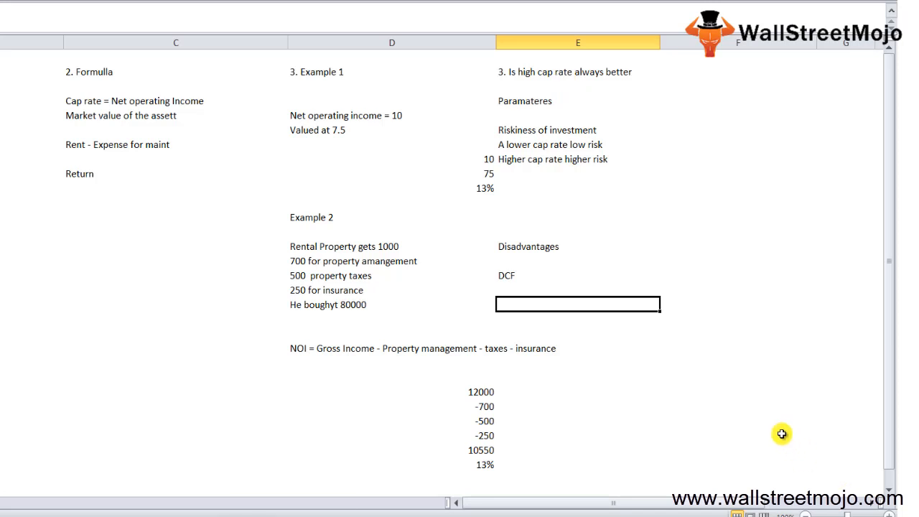
pyautogui.write('Future risk')
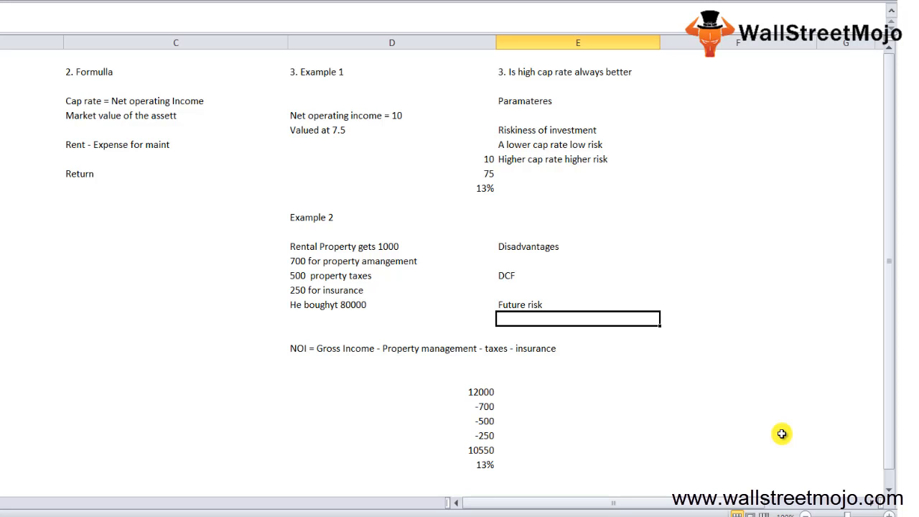
pyautogui.write('Rent appre')
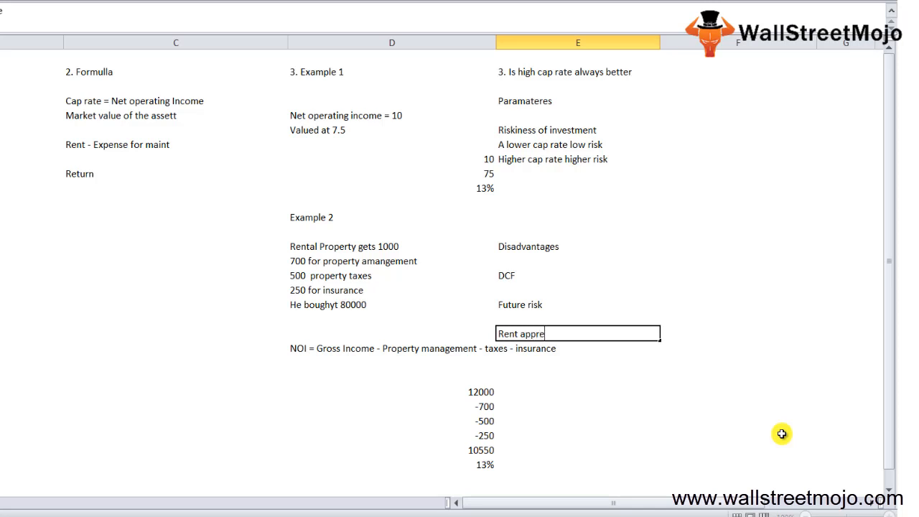
pyautogui.write('ciate or dep')
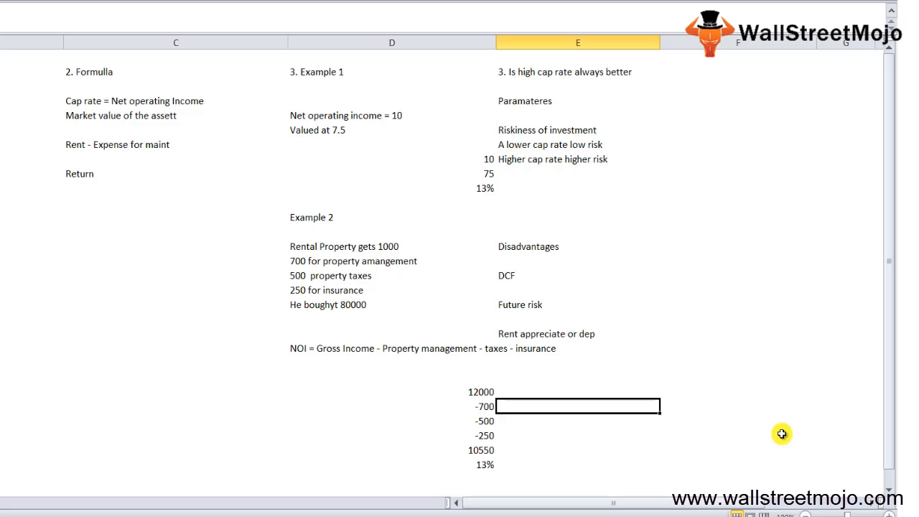
pyautogui.moveTo(696, 79)
pyautogui.write('5. Con')
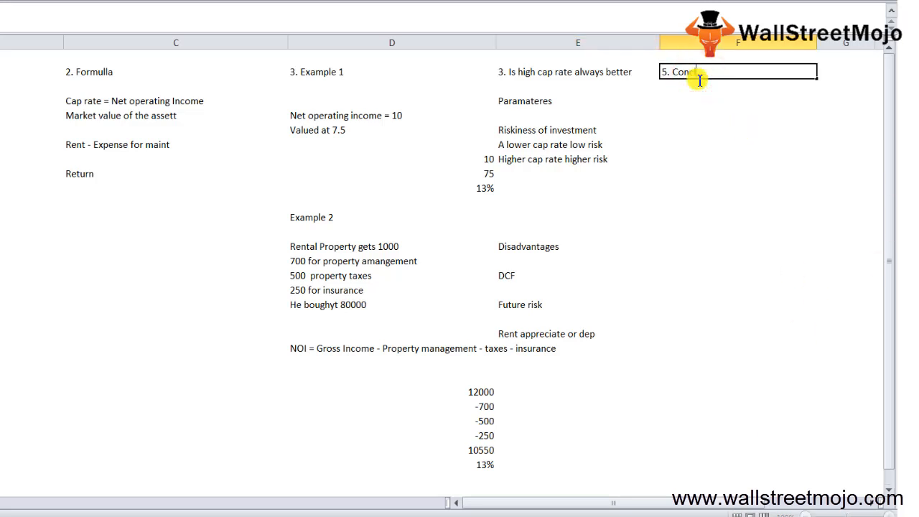
# Step: List Compartive metric, Tool and Informal decisions beneath the 5. Conclusion heading in column F
pyautogui.press('Return')
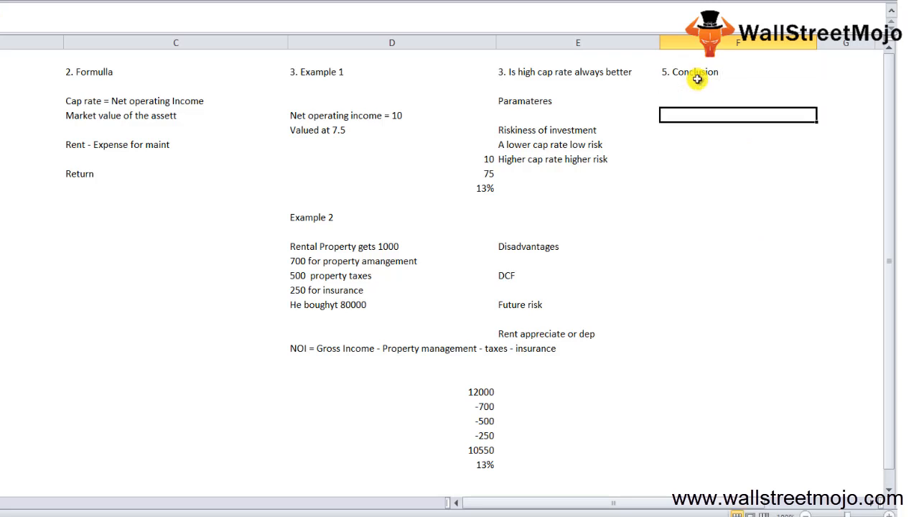
pyautogui.write('Compartive')
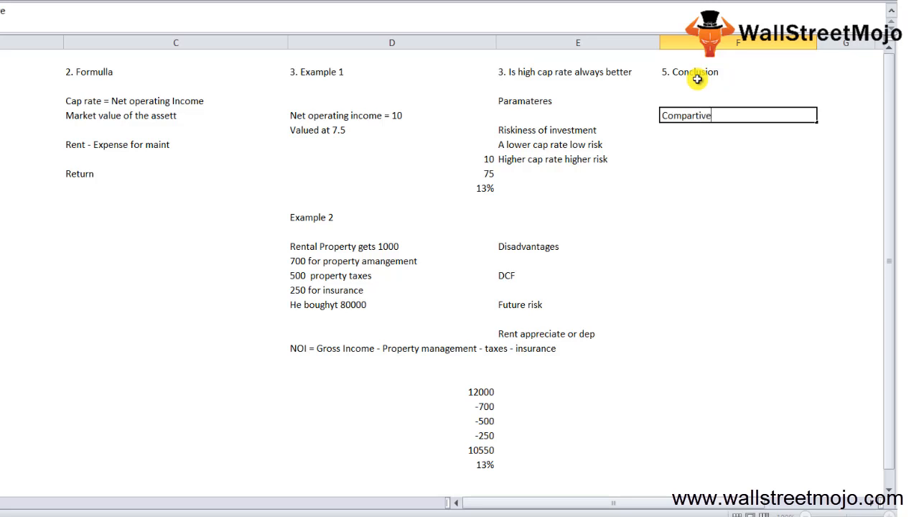
pyautogui.write('metric')
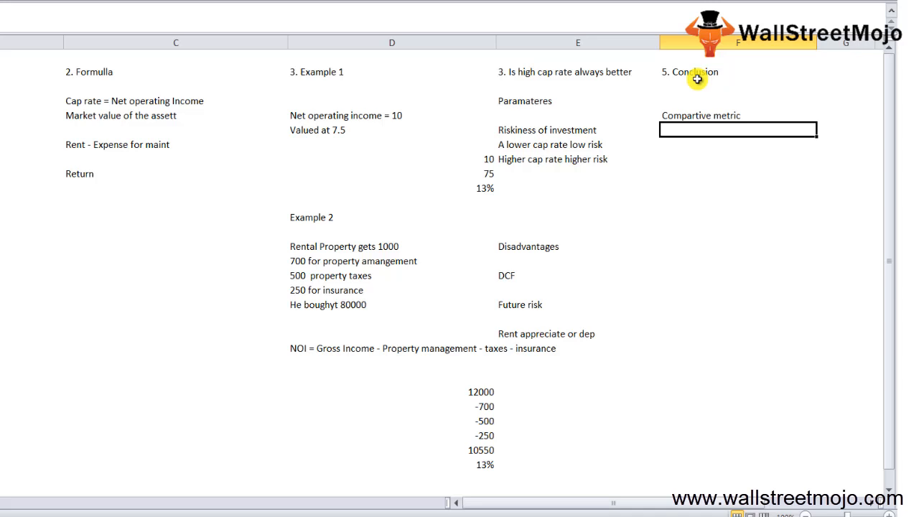
pyautogui.click(738, 143)
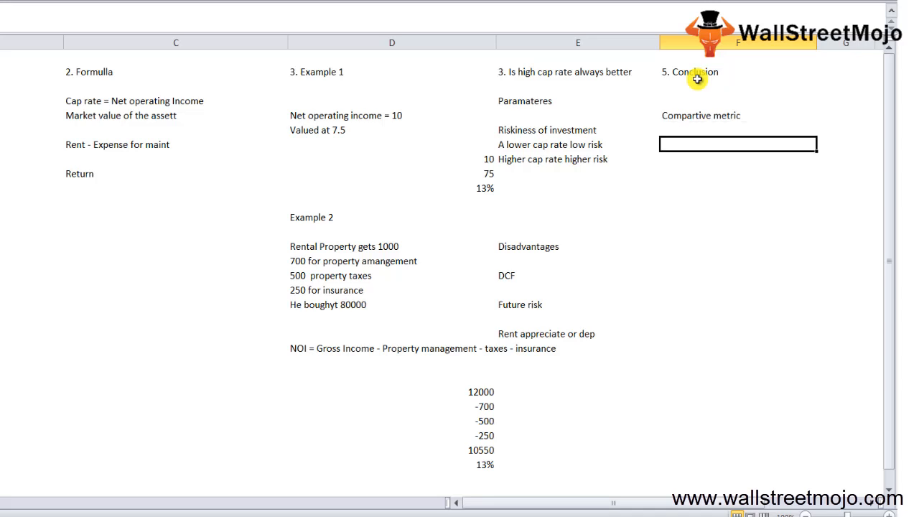
pyautogui.write('Tool')
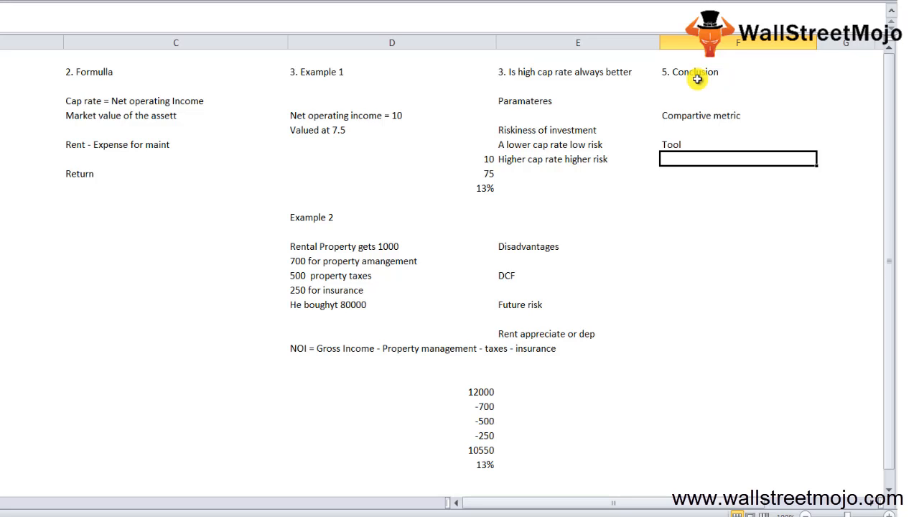
pyautogui.write('Informal decisions')
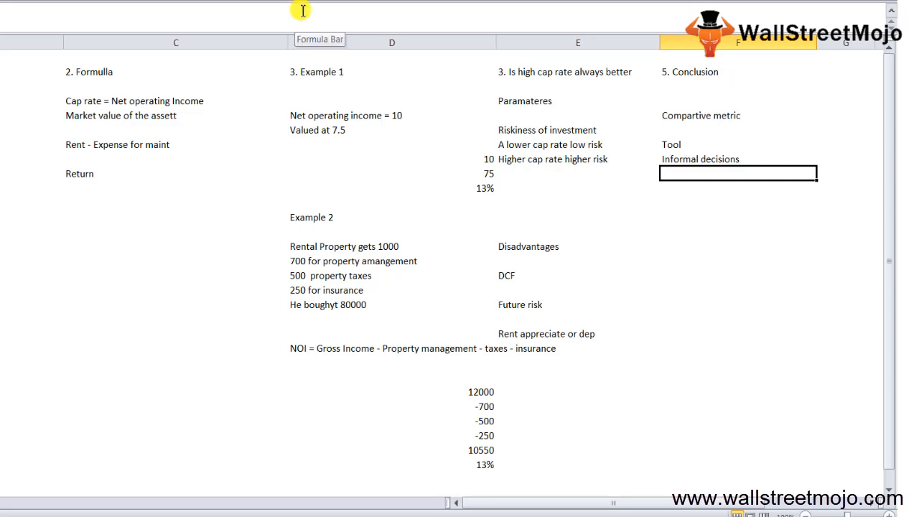
pyautogui.moveTo(686, 63)
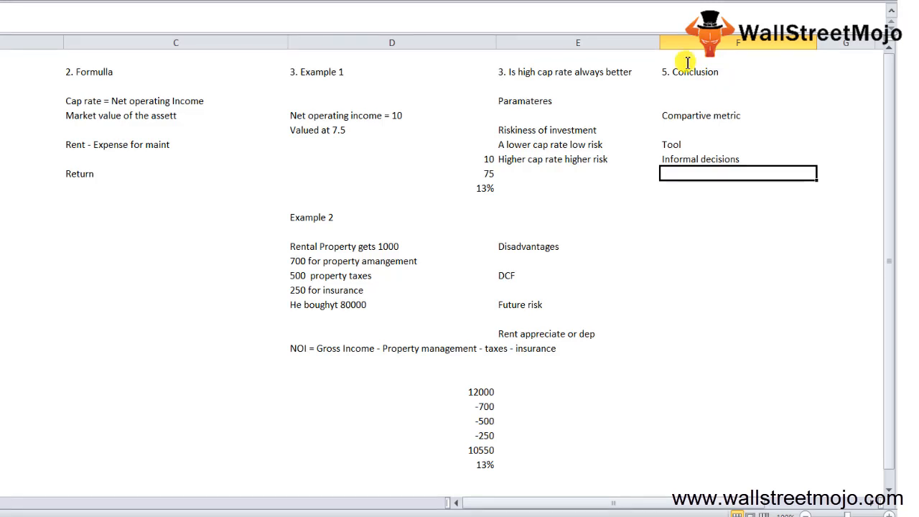